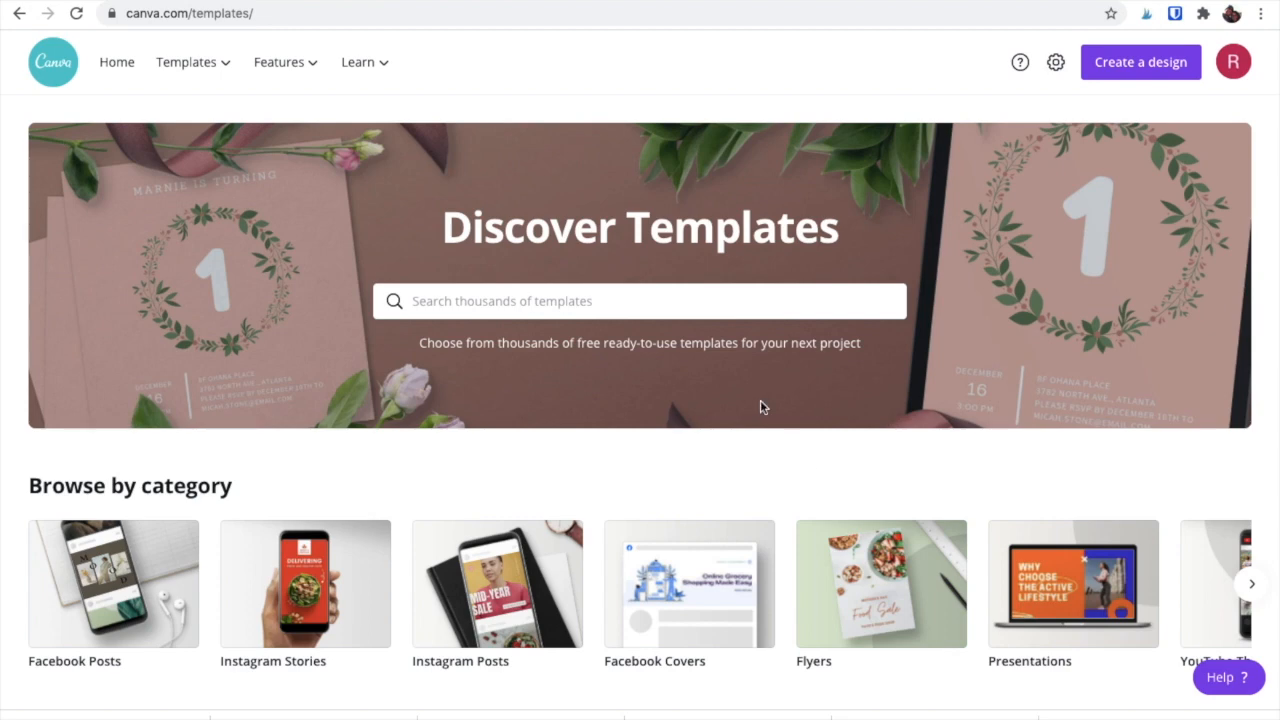
Step: Search Canva's template library for 'postcard'
left_click(186, 62)
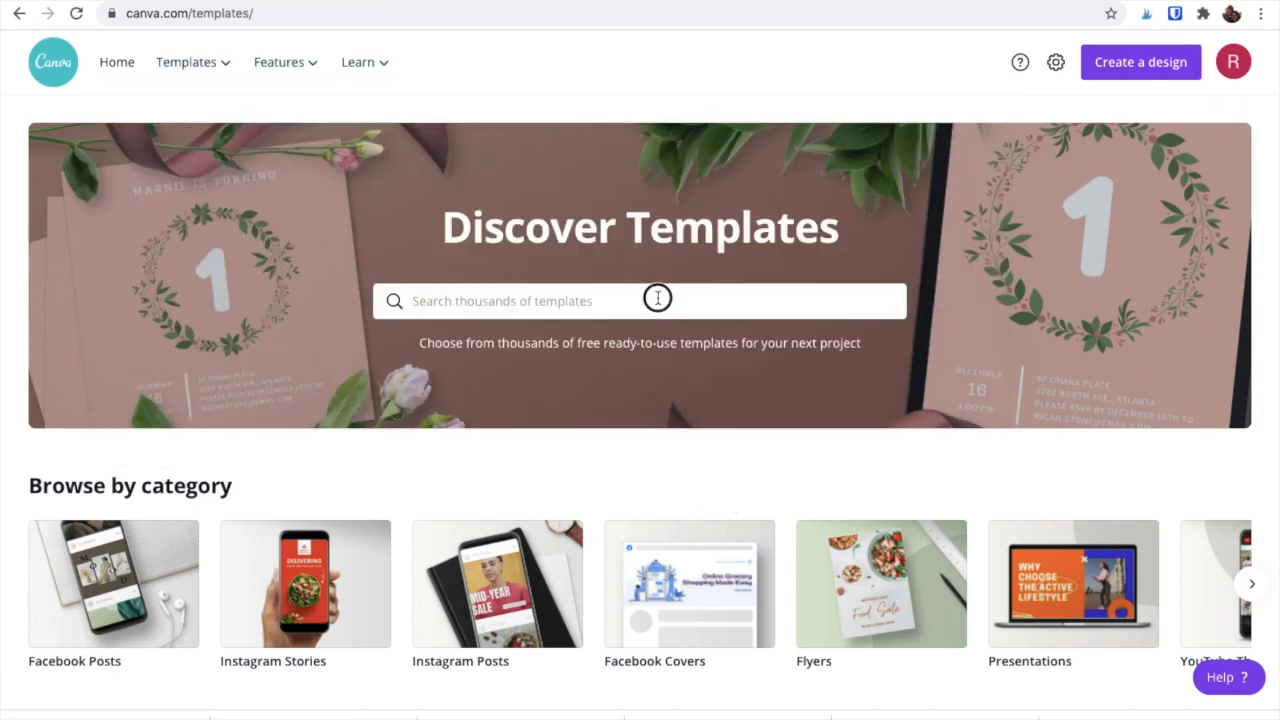
type("posta")
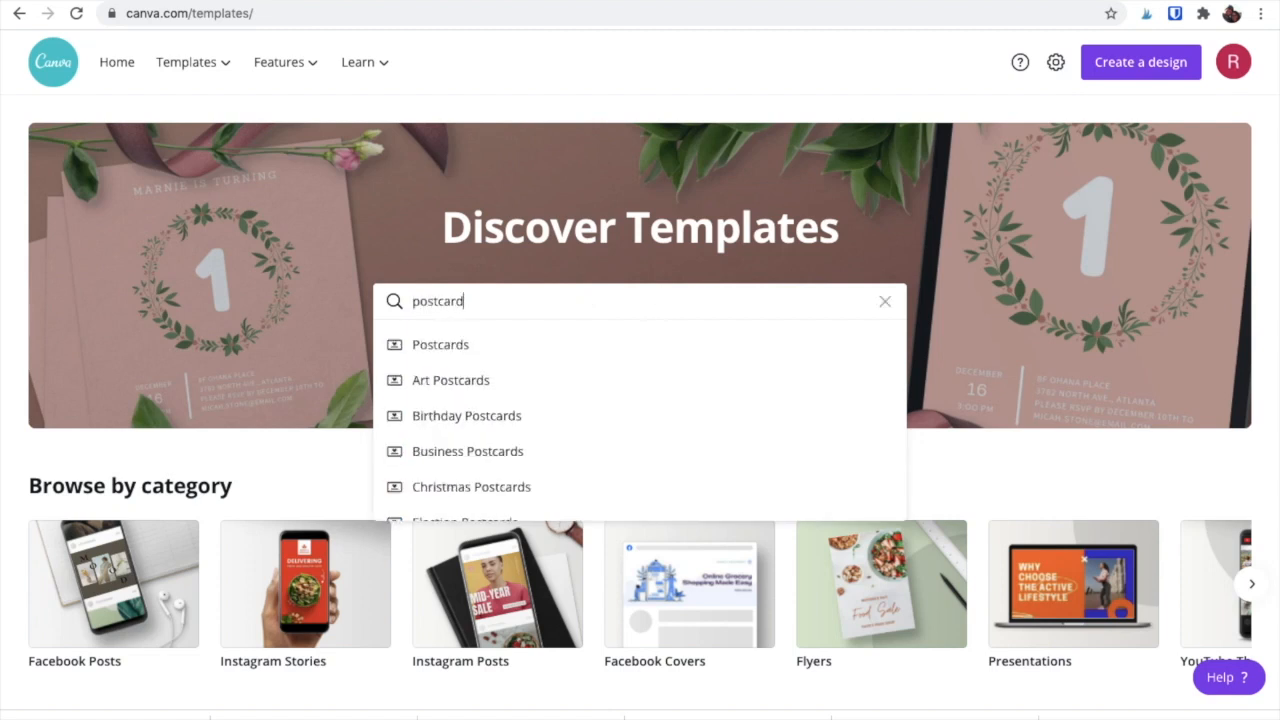
Step: Show the Postcards results and scroll through the grid of postcard designs
left_click(440, 344)
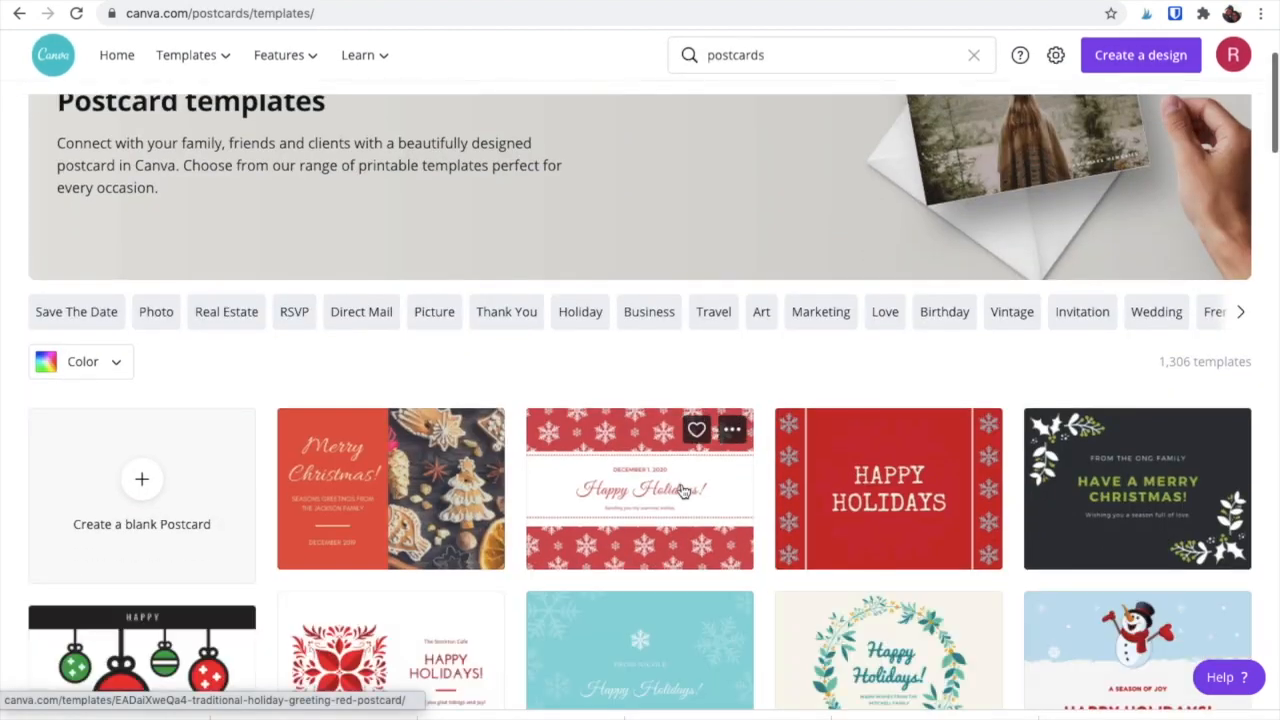
scroll("down", 3)
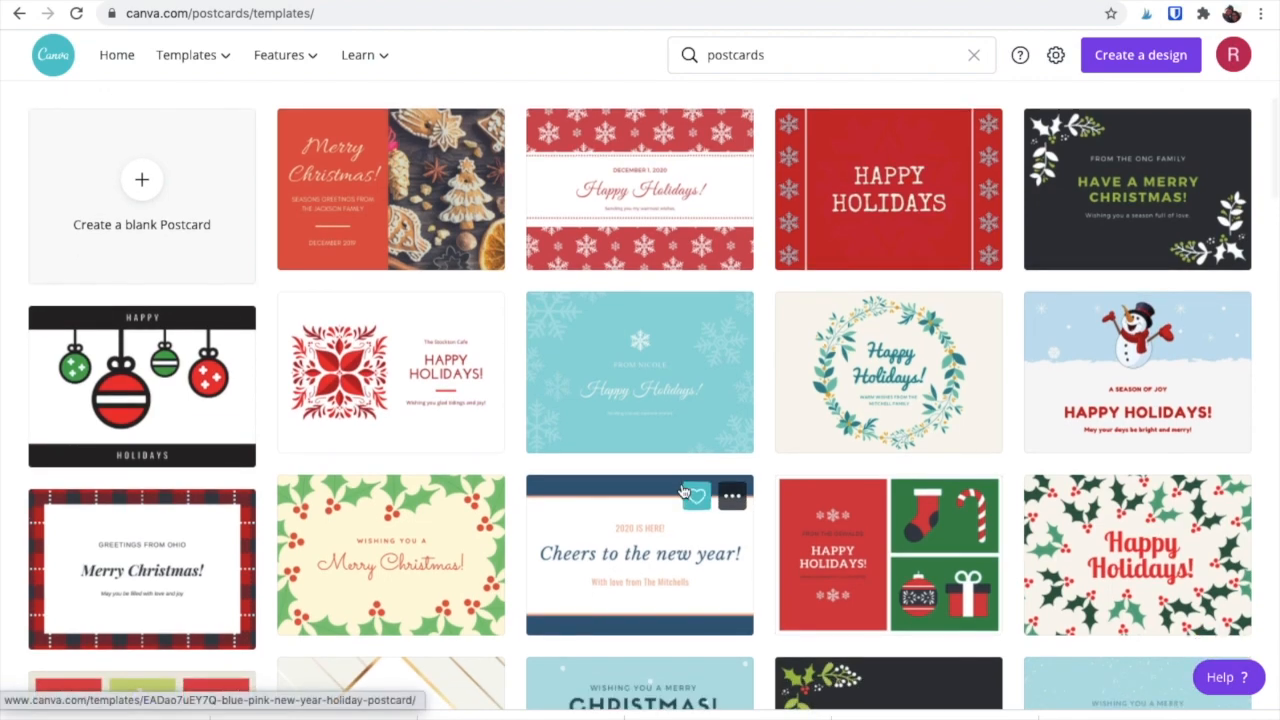
scroll("down", 3)
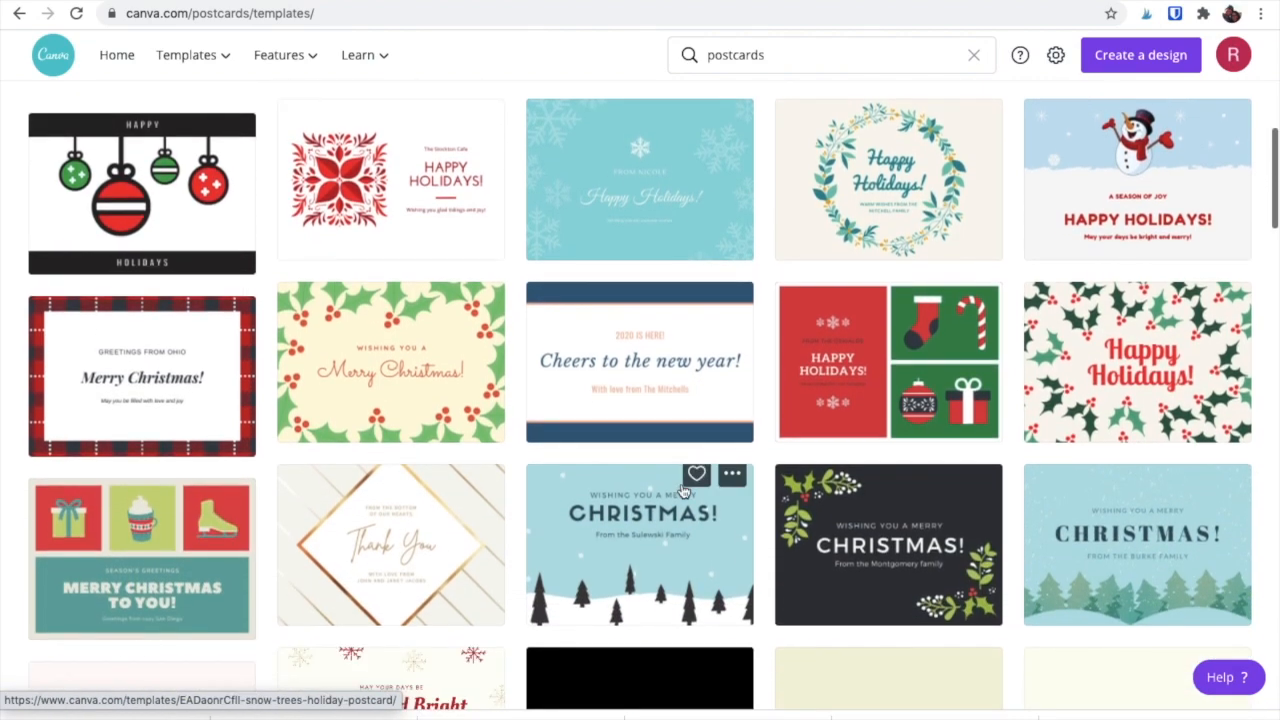
scroll("down", 3)
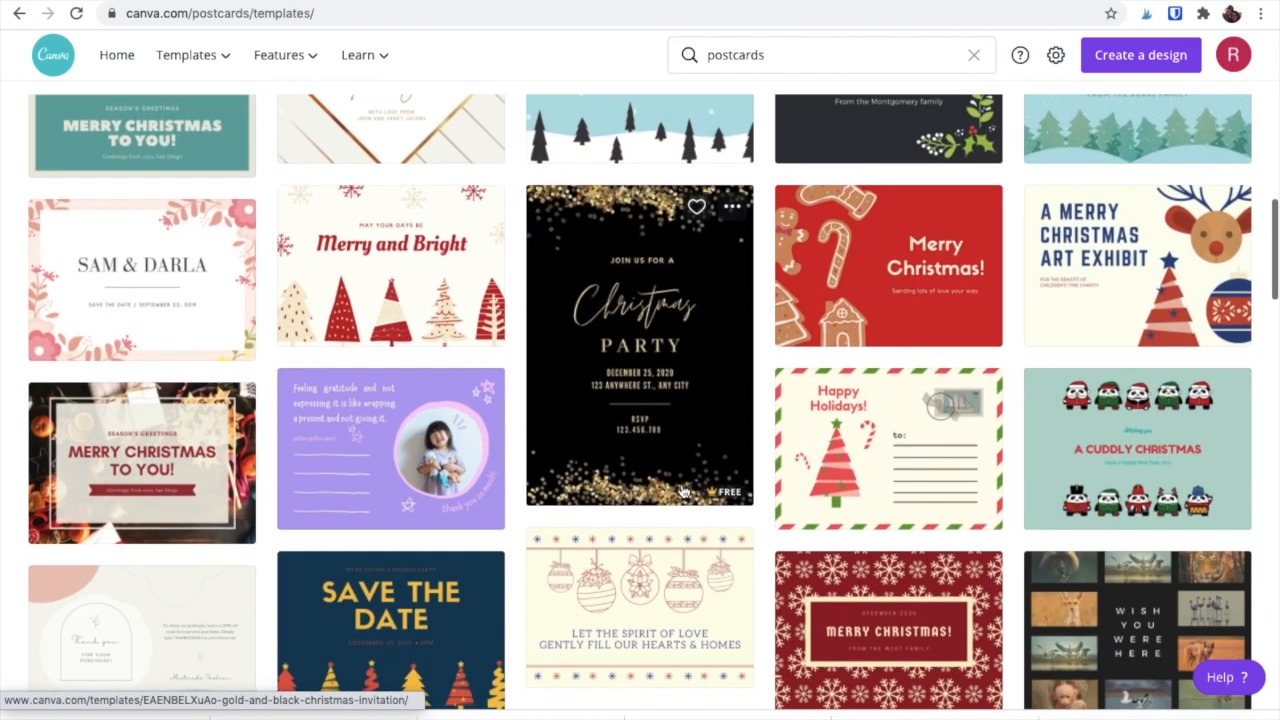
scroll("down", 3)
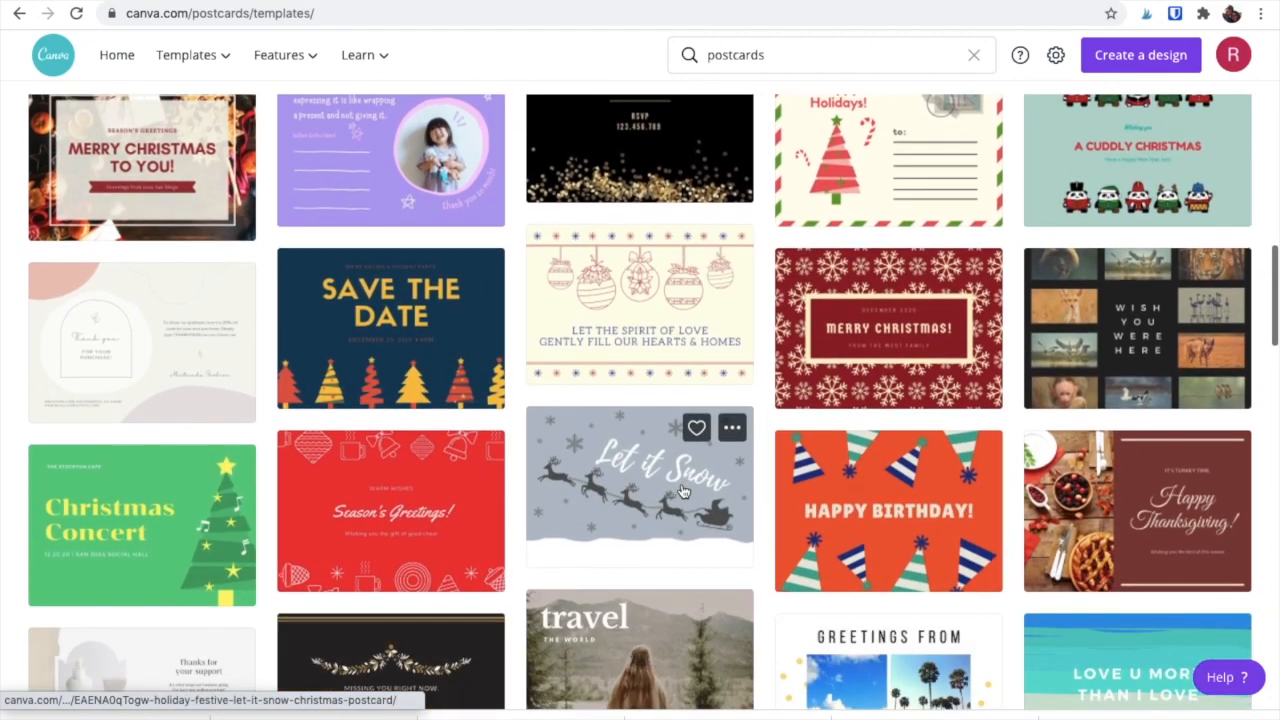
scroll("down", 3)
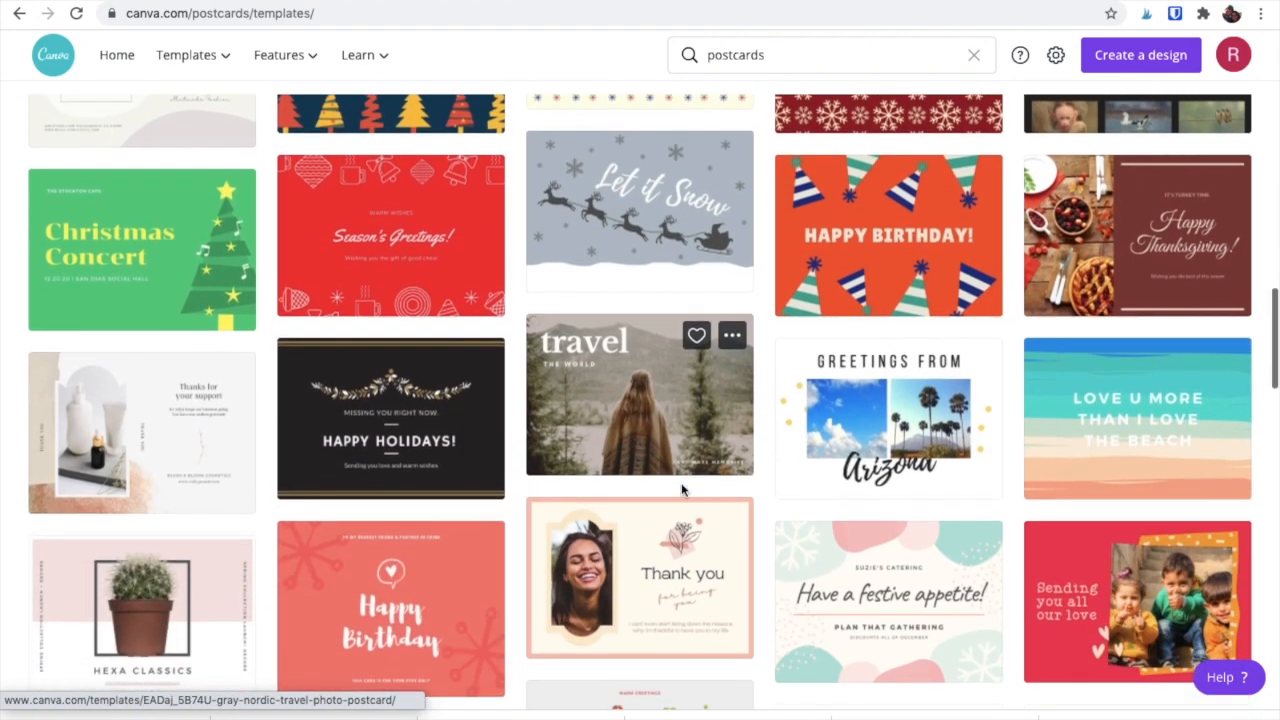
scroll("down", 3)
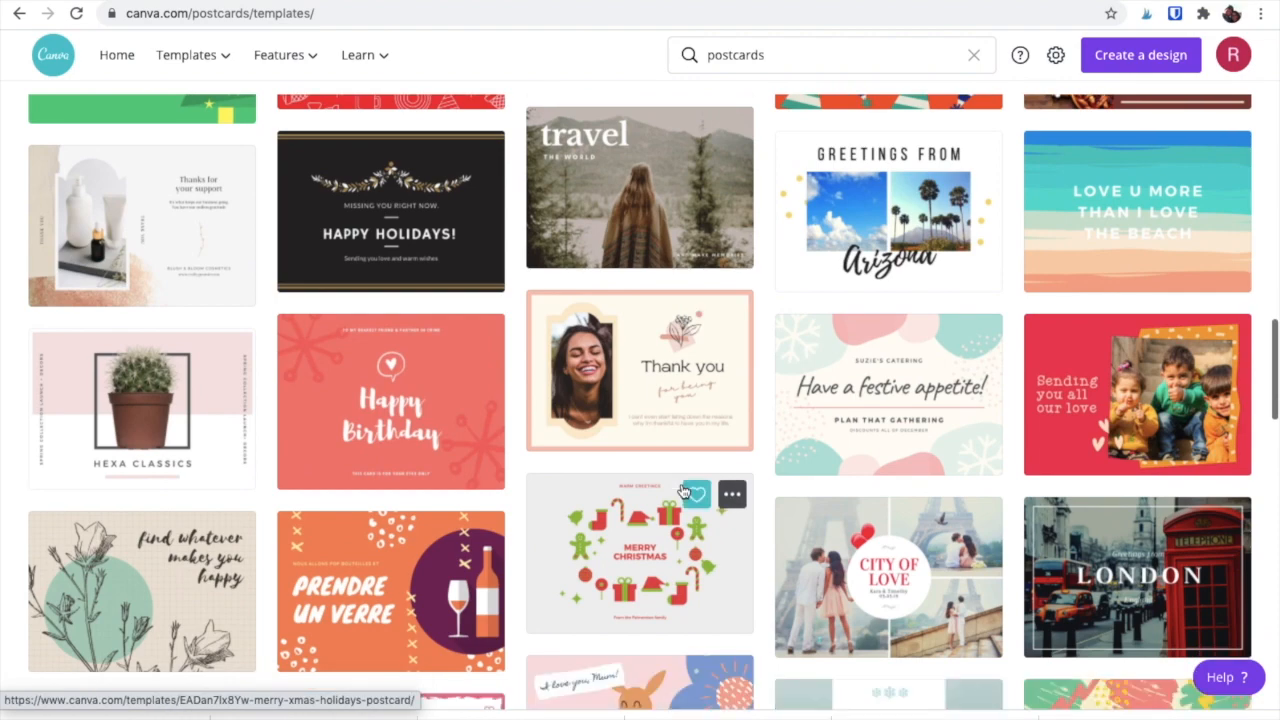
scroll("down", 3)
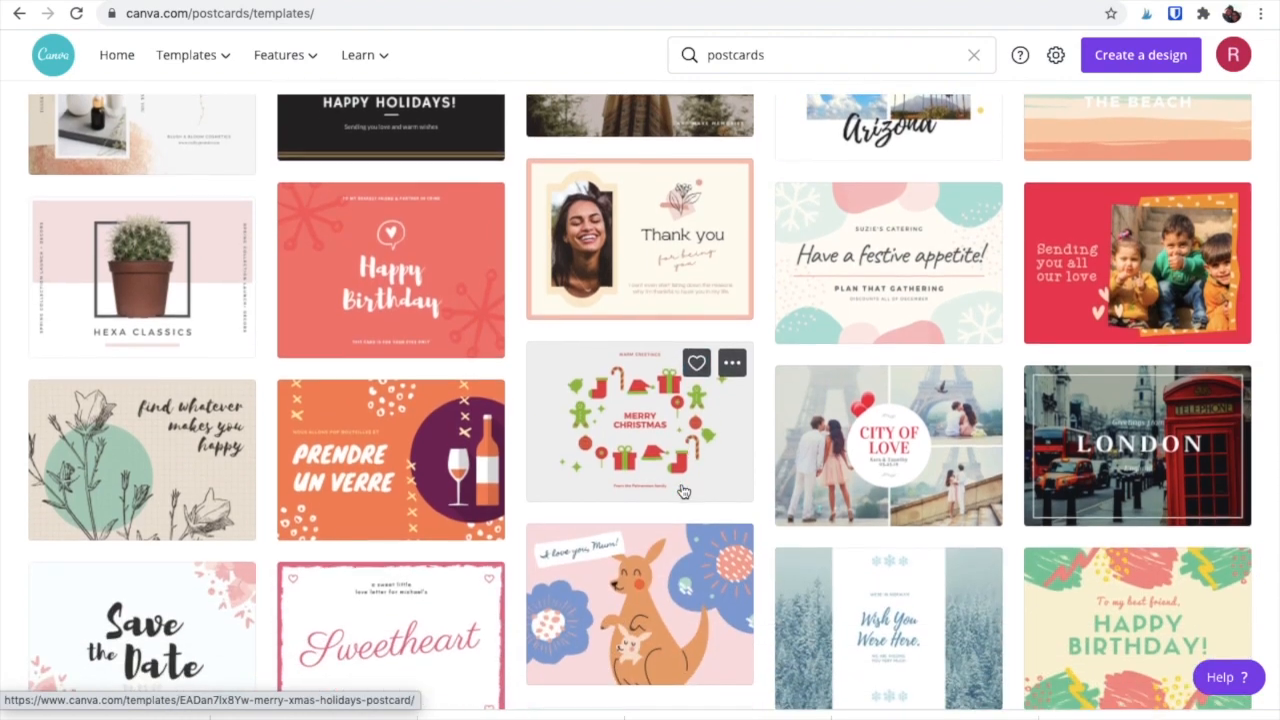
scroll("down", 3)
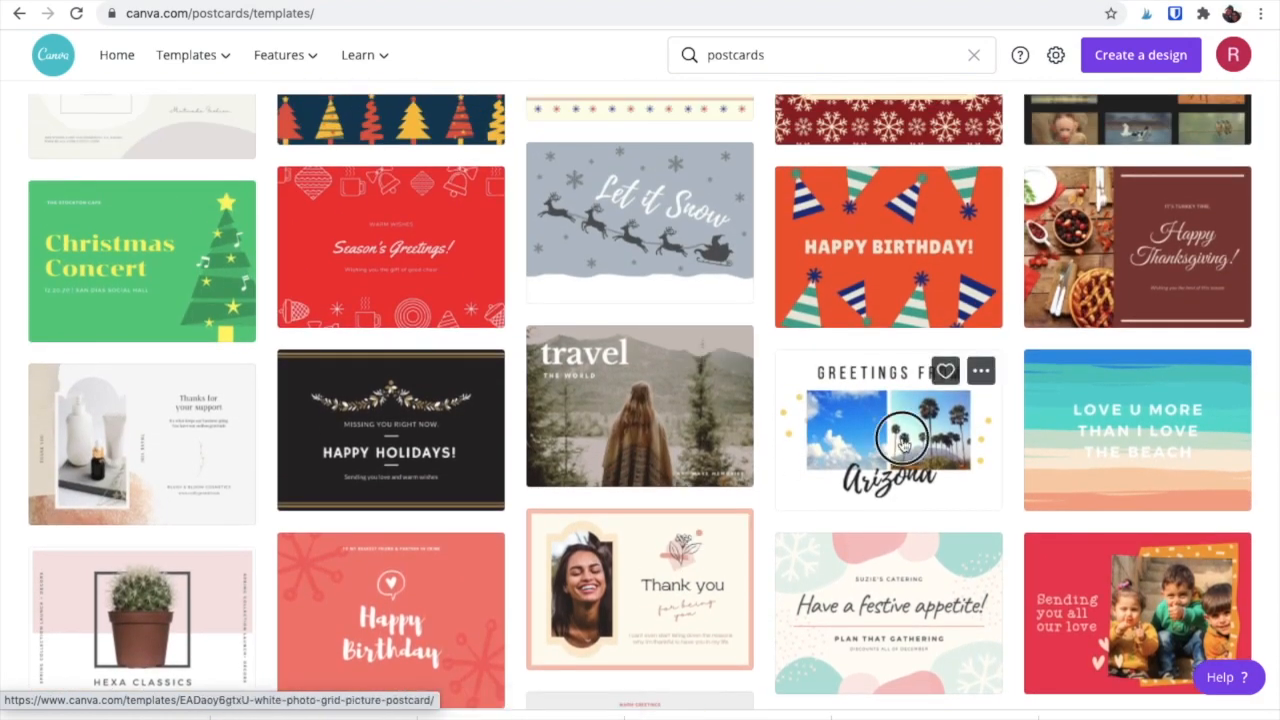
Step: Start an editable design from the Greetings From Arizona photo grid postcard template
left_click(888, 428)
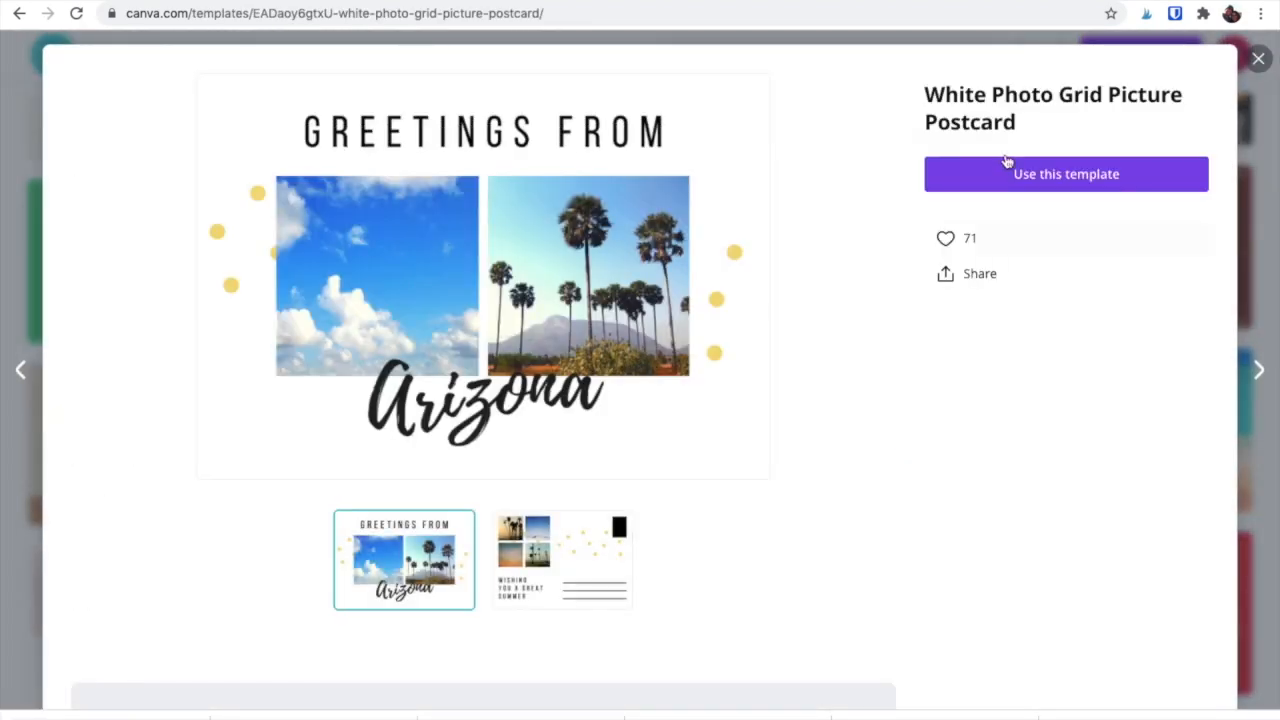
left_click(1064, 172)
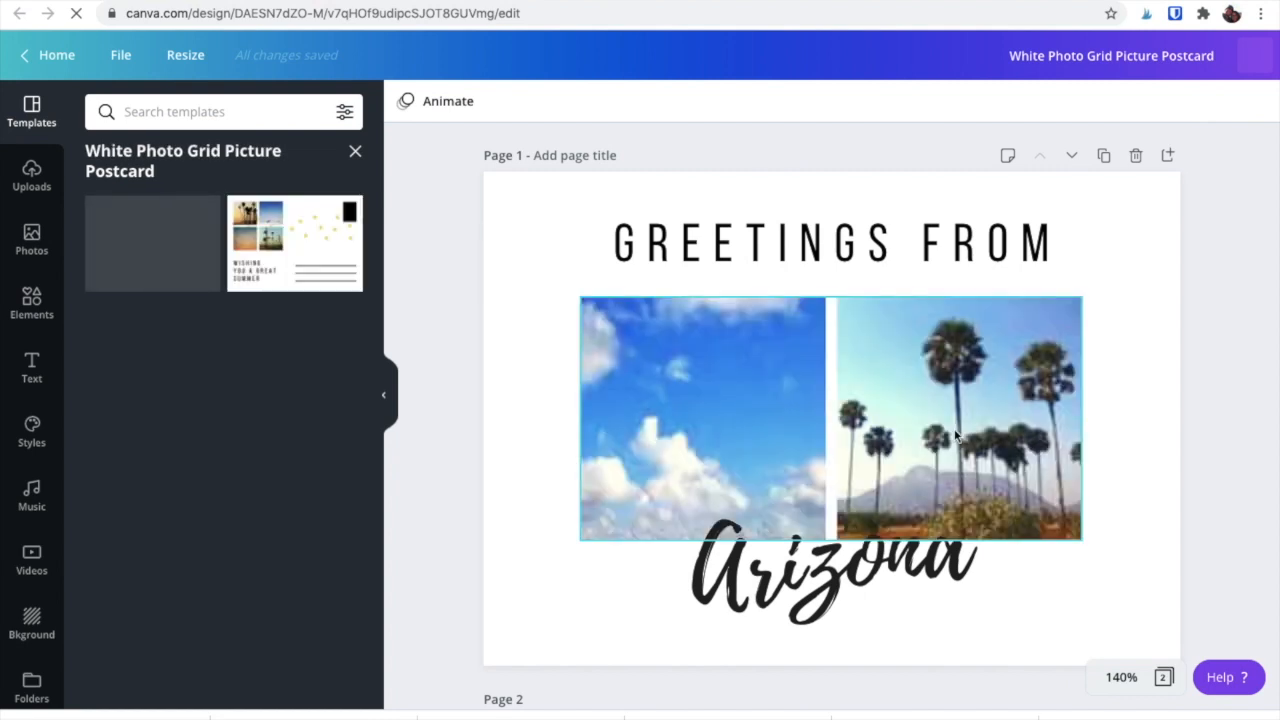
Step: Fill page 1's two photo frames with the uploaded LOVE onesie and Mama shirt photos
left_click(830, 242)
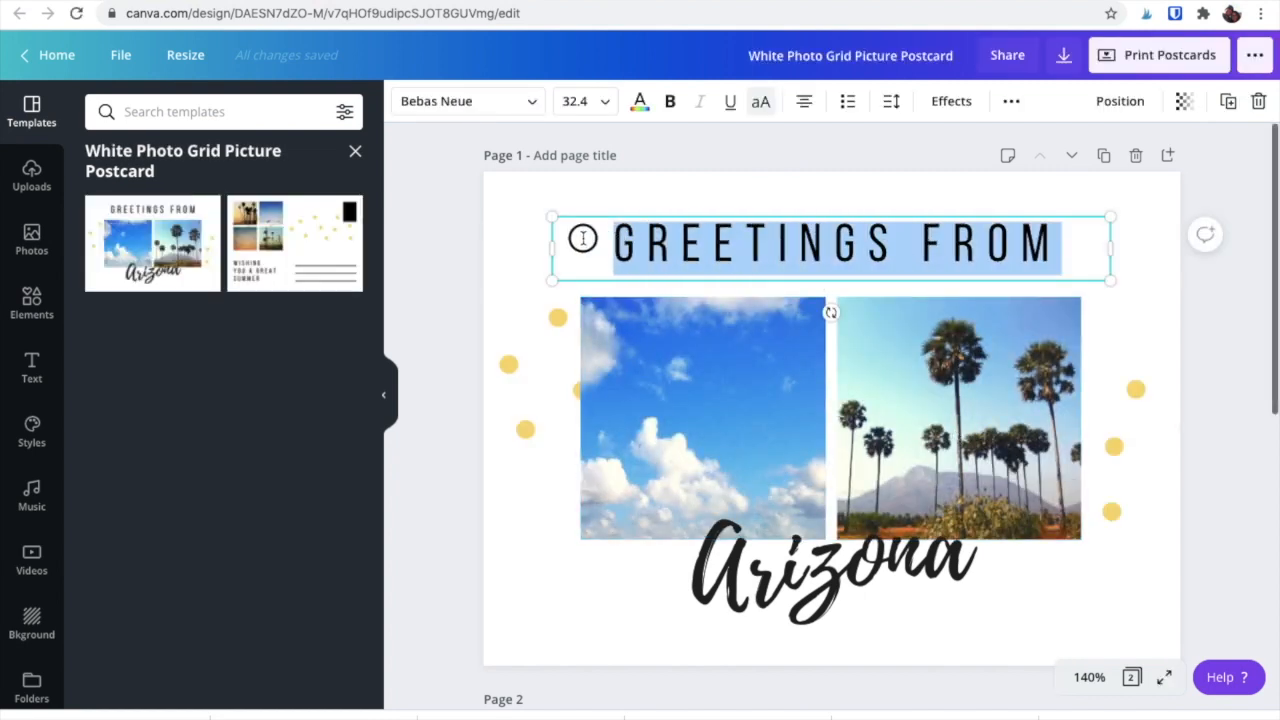
scroll("down", 3)
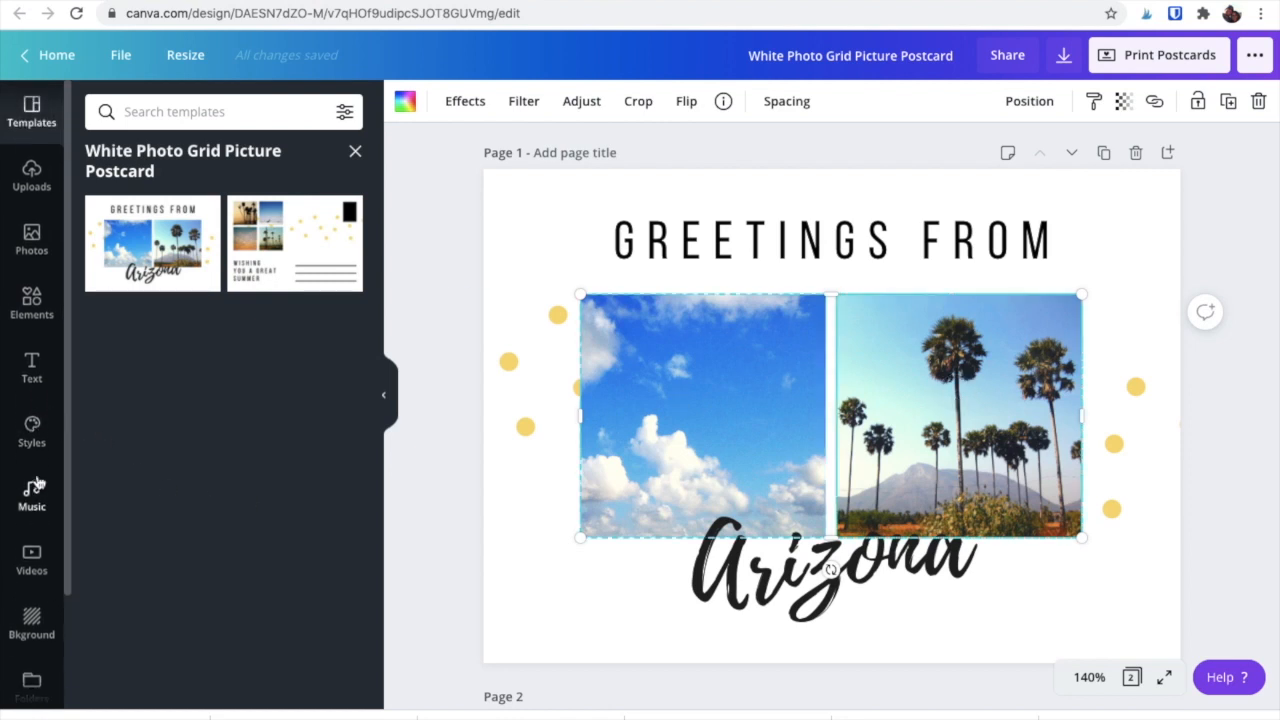
left_click(32, 176)
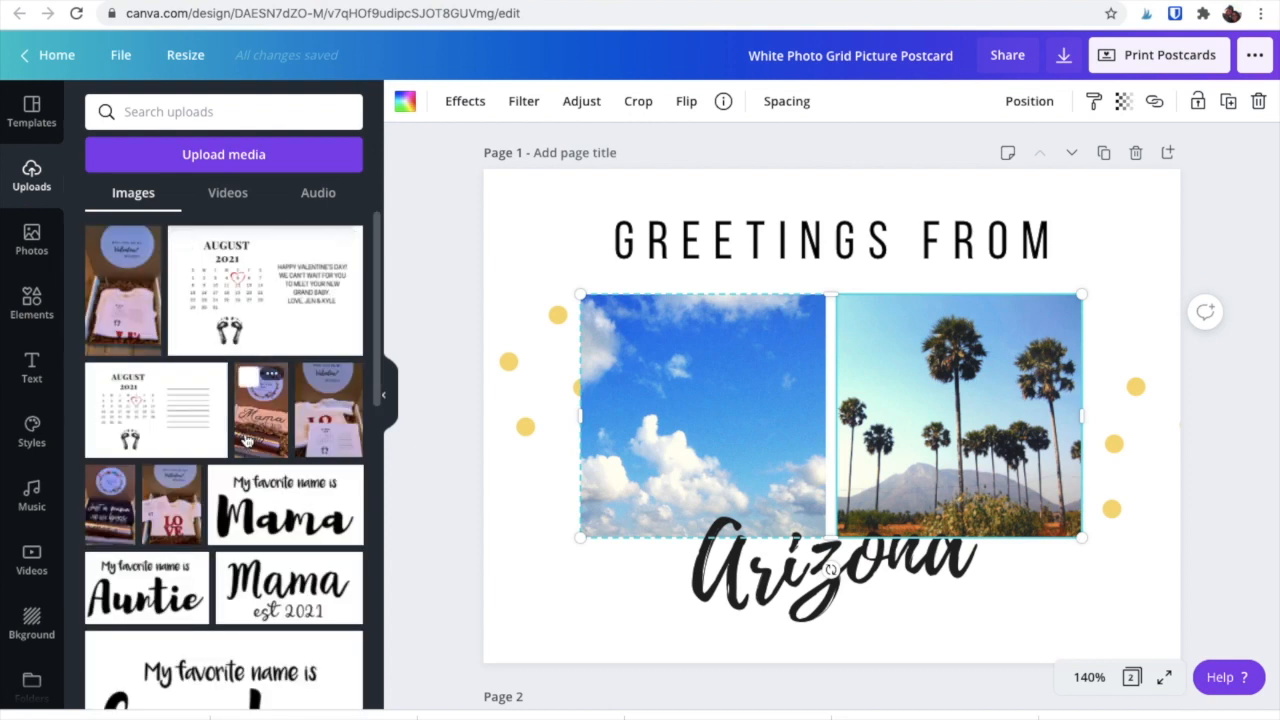
scroll("down", 3)
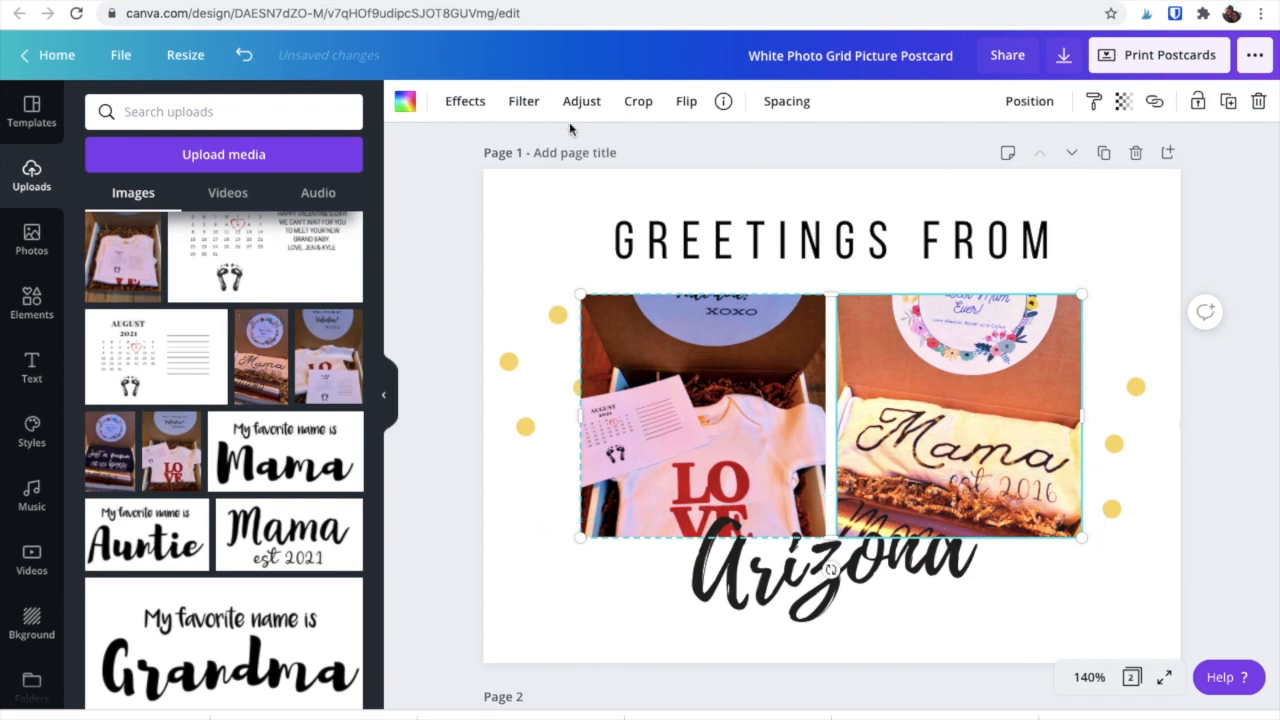
Step: Empty the 'WISHING YOU A GREAT SUMMER' text box on page 2
left_click(524, 100)
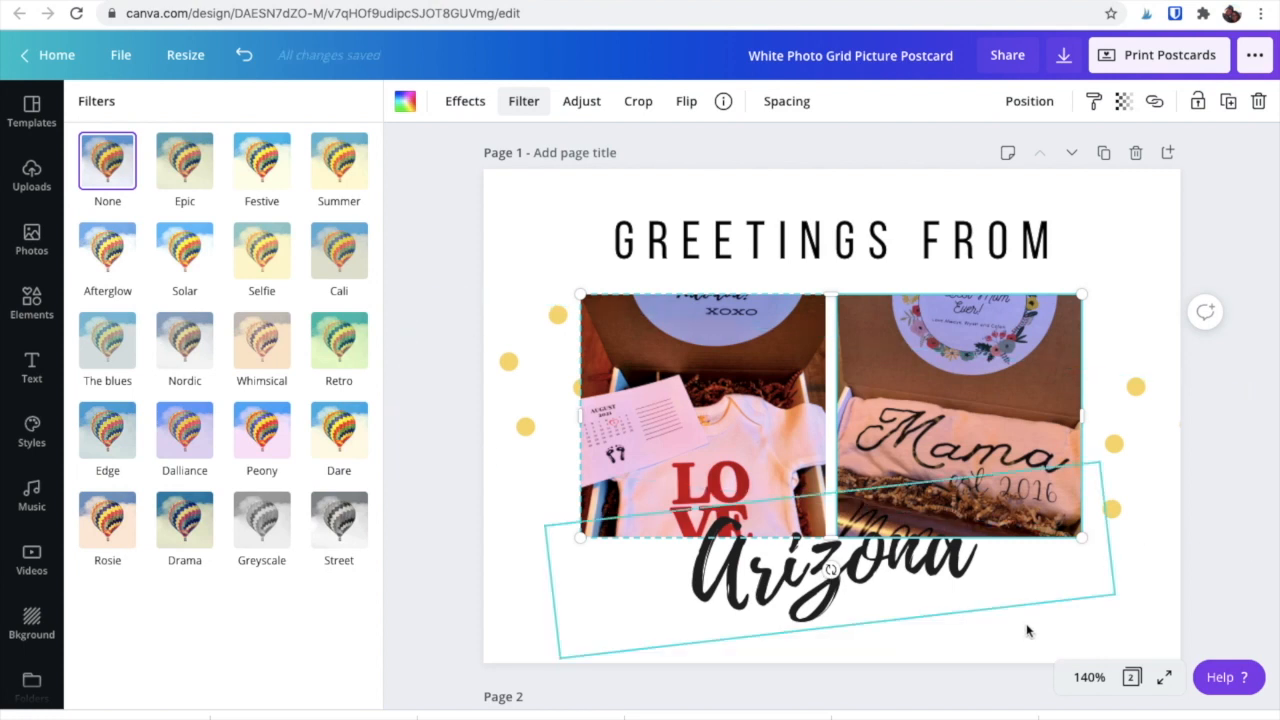
scroll("down", 3)
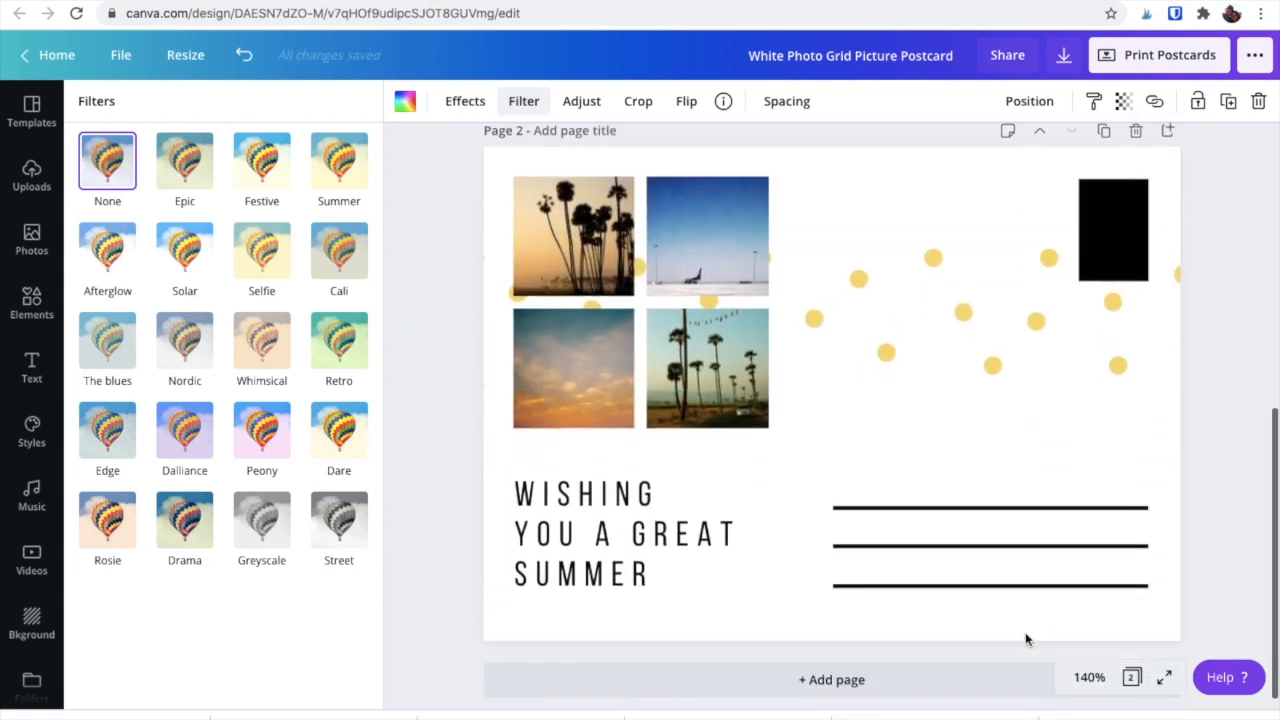
left_click(640, 532)
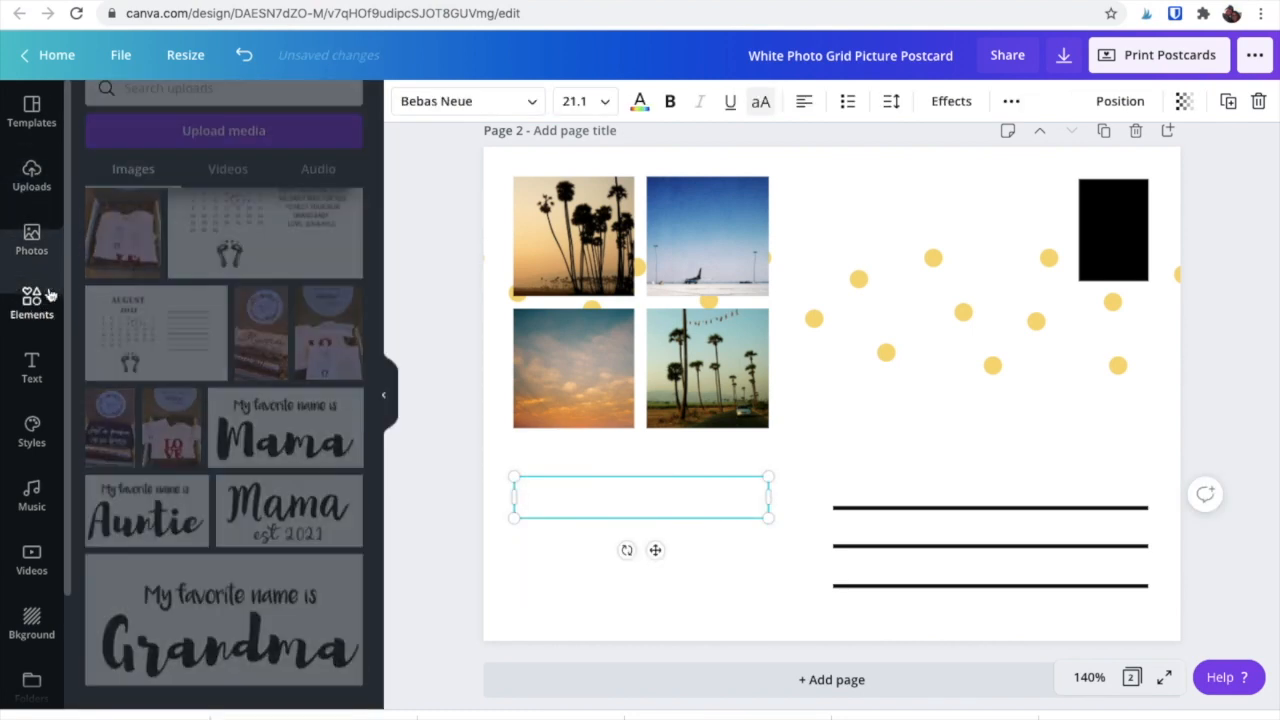
Step: Find an 'instagram' element and place a small black Instagram logo at page 2's lower left
left_click(32, 300)
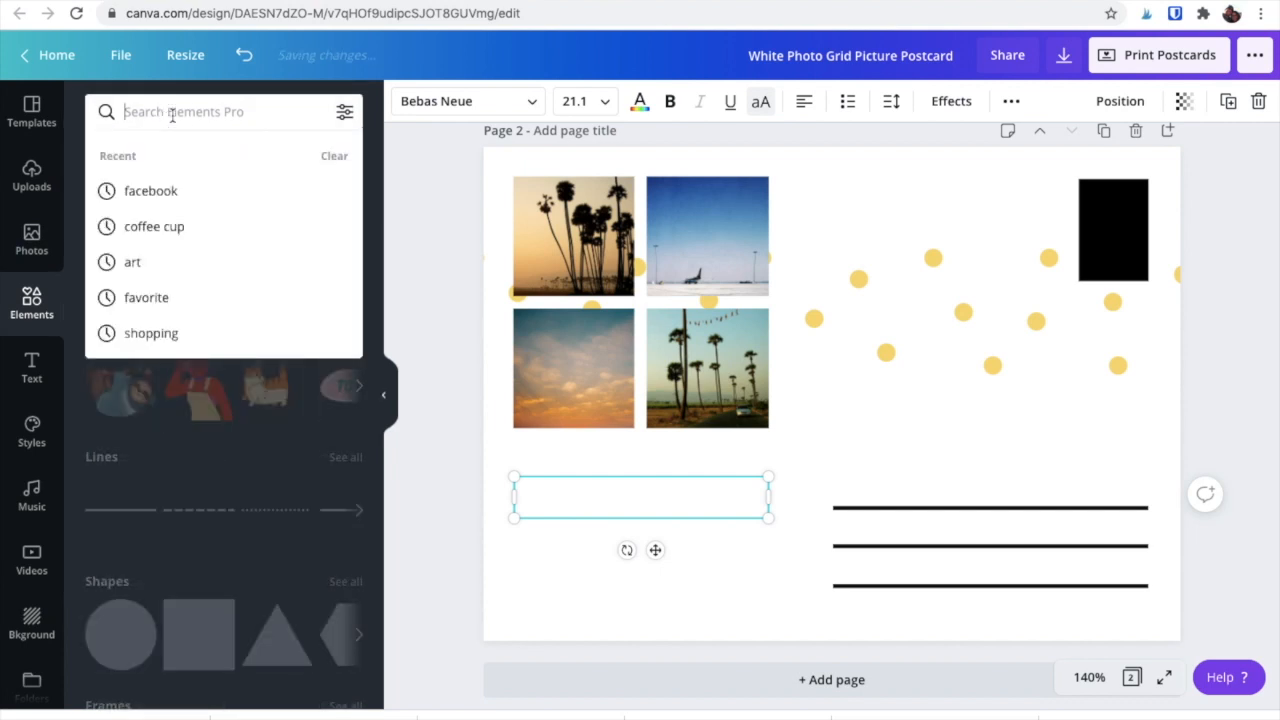
type("instagram")
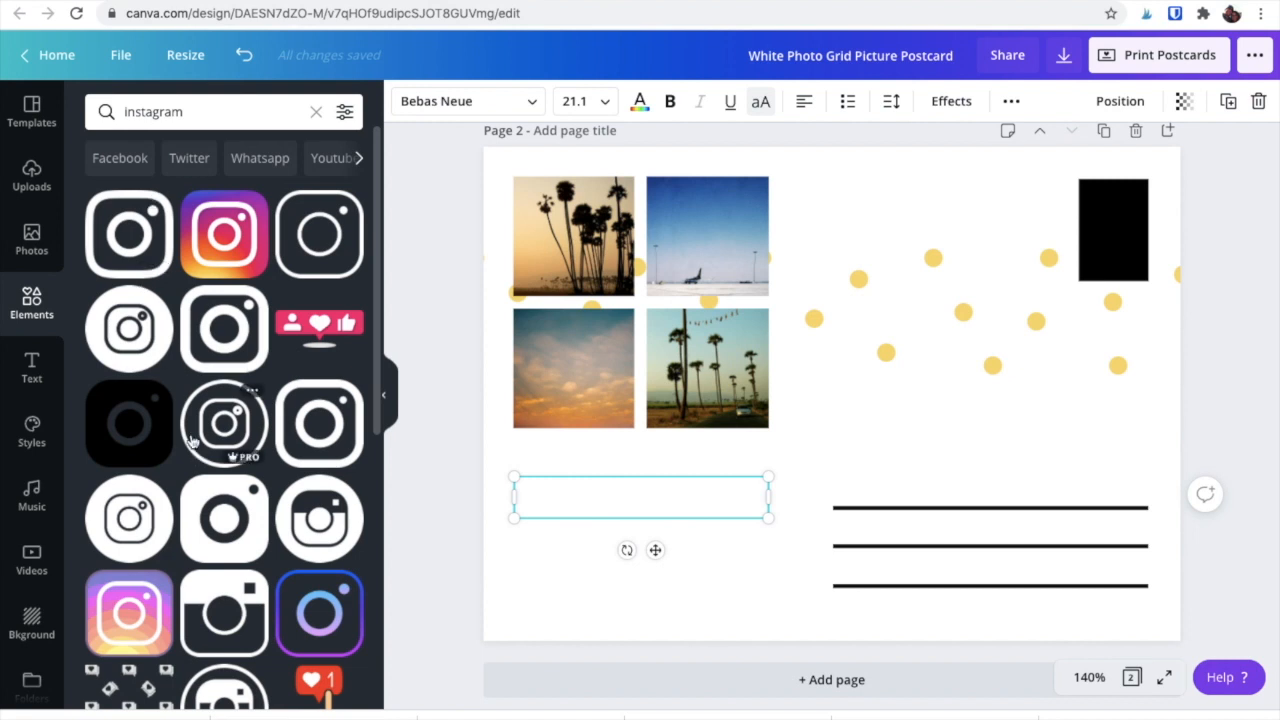
mouse_move(224, 328)
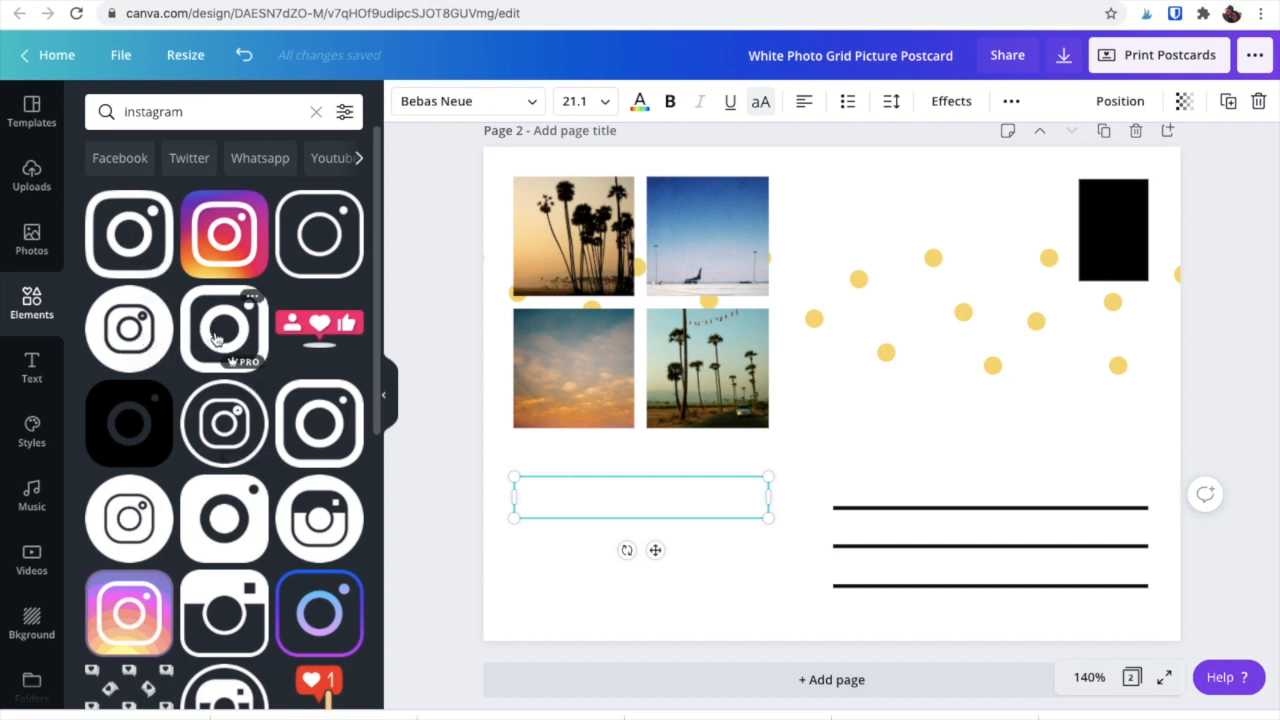
mouse_move(224, 236)
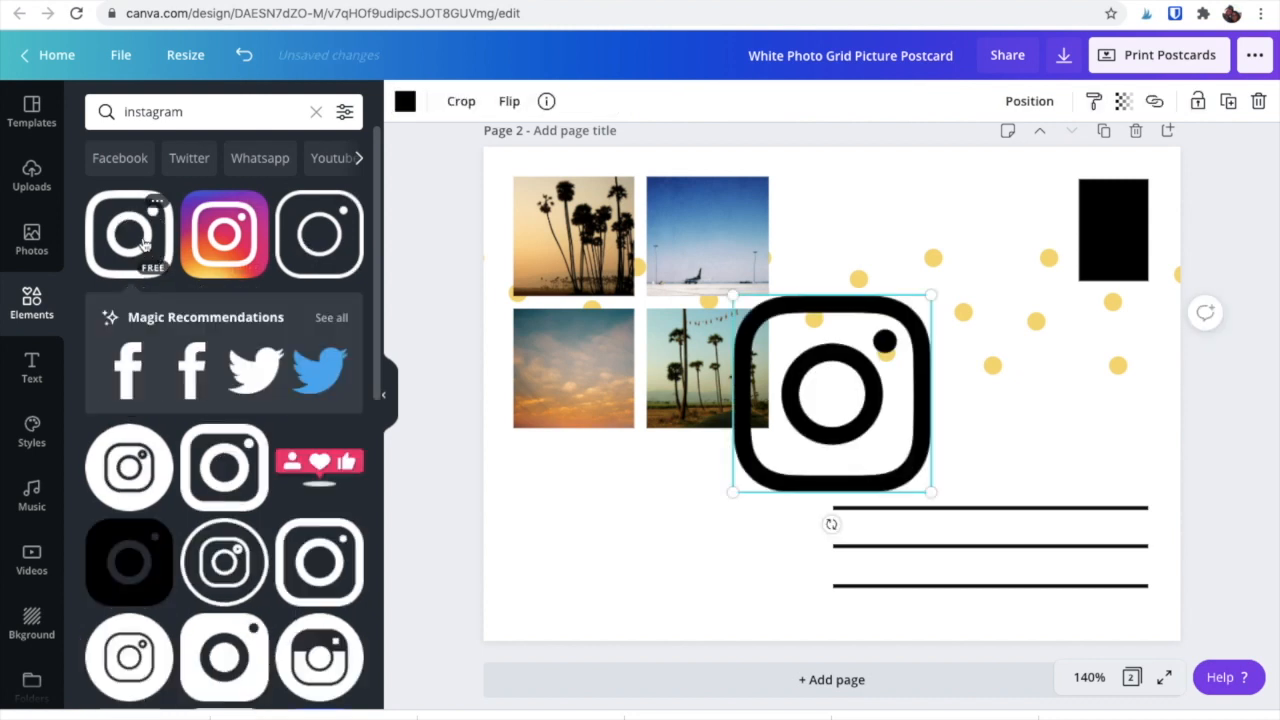
left_click_drag(830, 392, 592, 524)
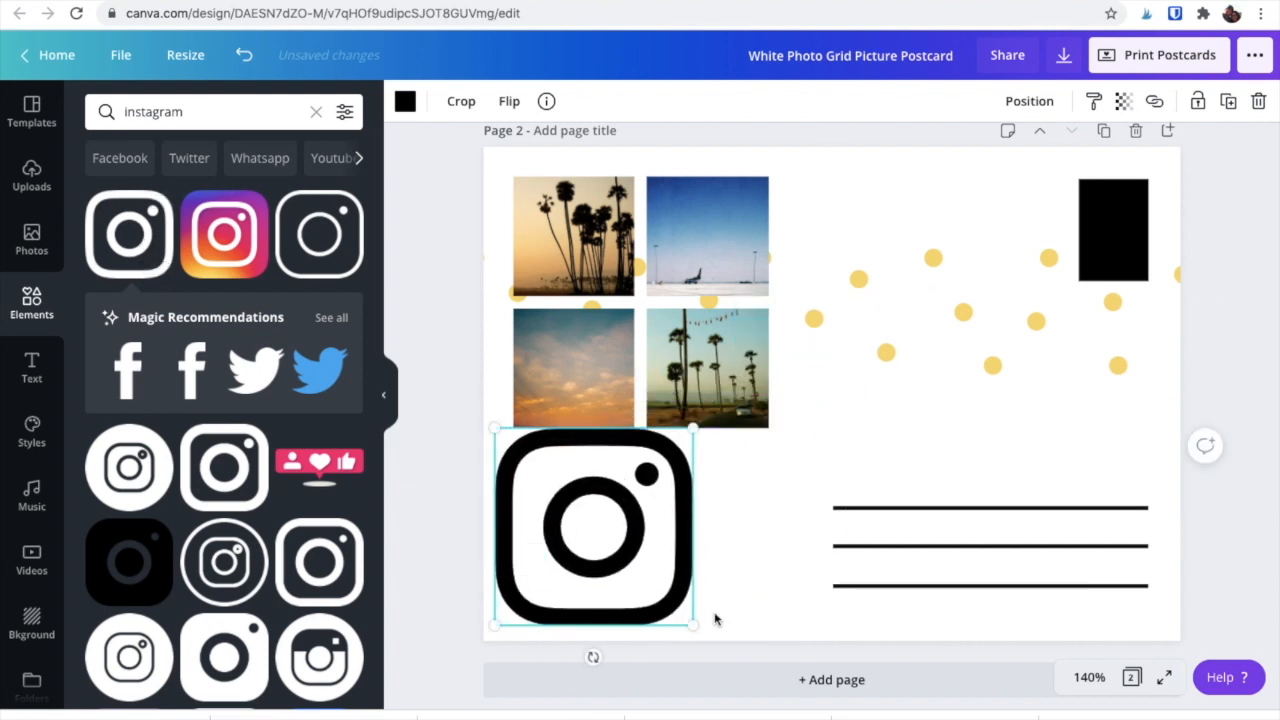
left_click_drag(690, 624, 576, 500)
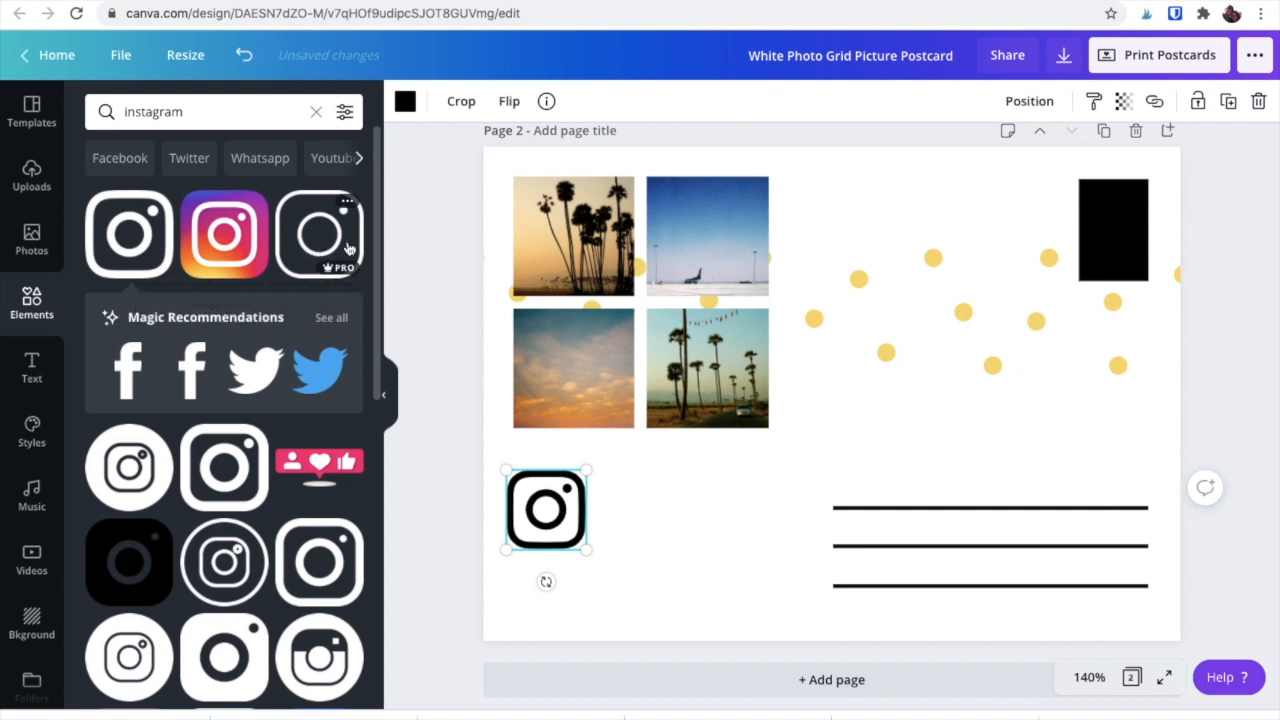
mouse_move(350, 248)
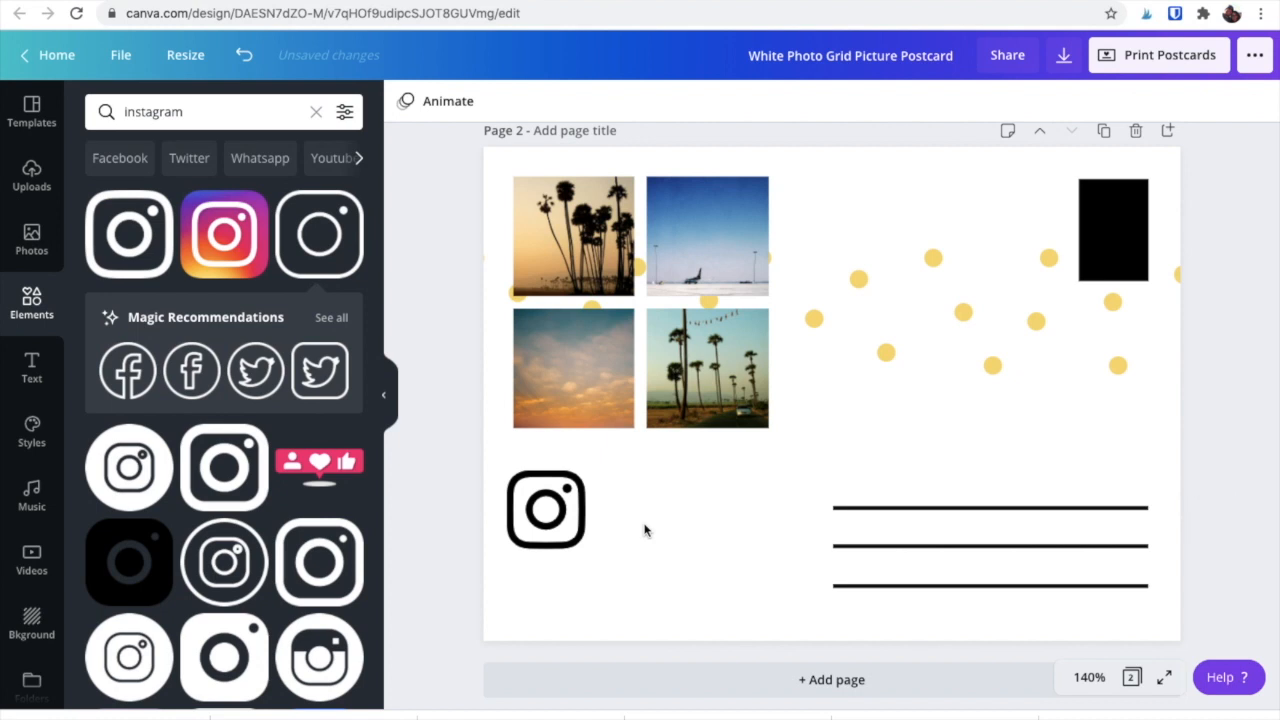
left_click(544, 510)
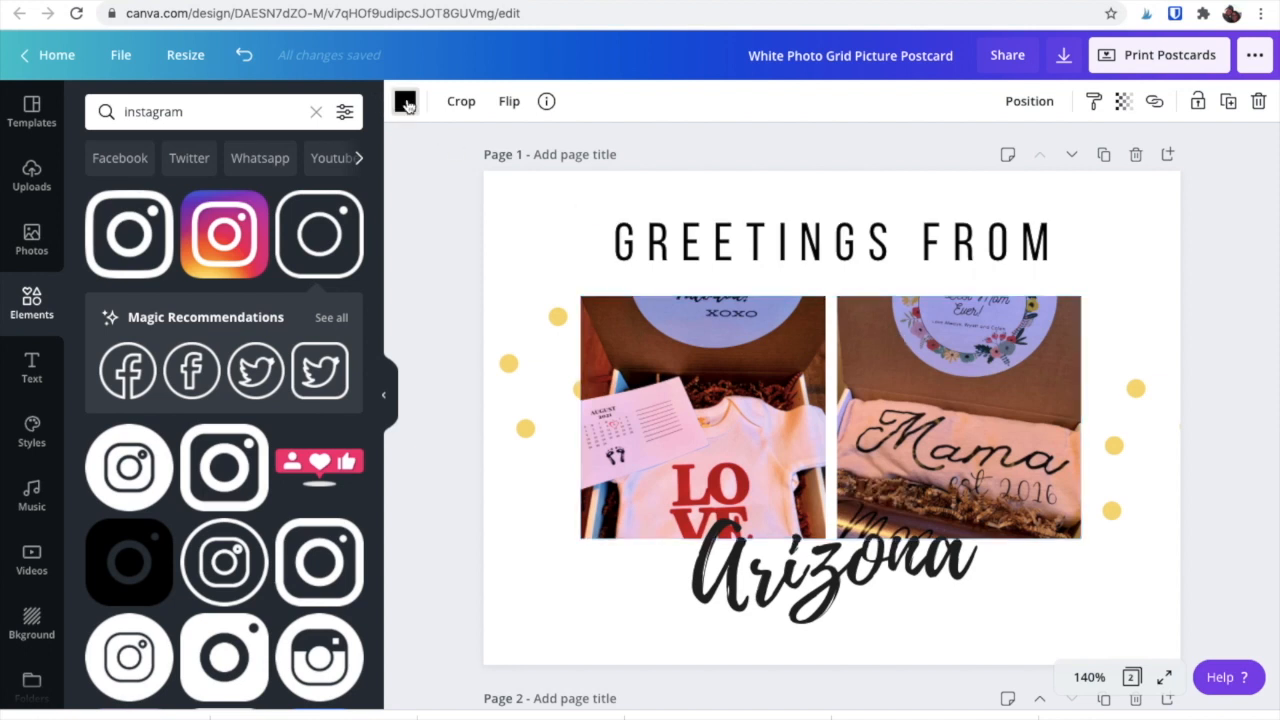
left_click(1064, 56)
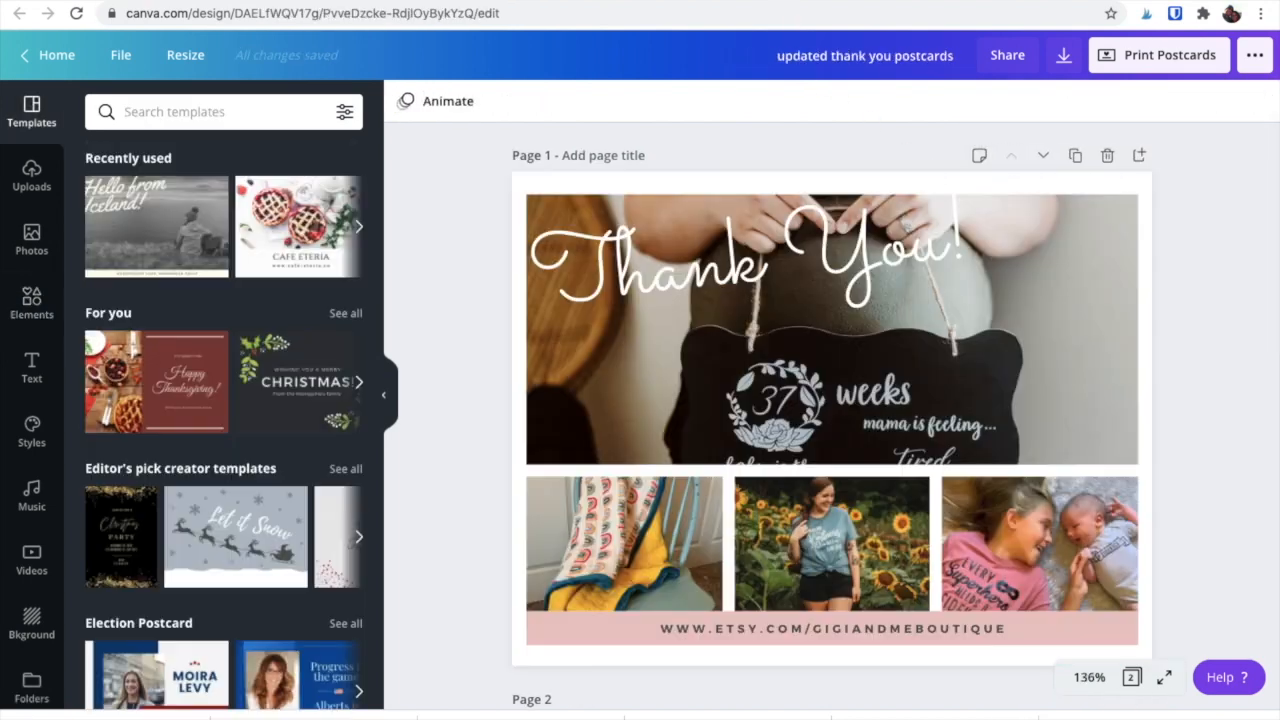
scroll("down", 3)
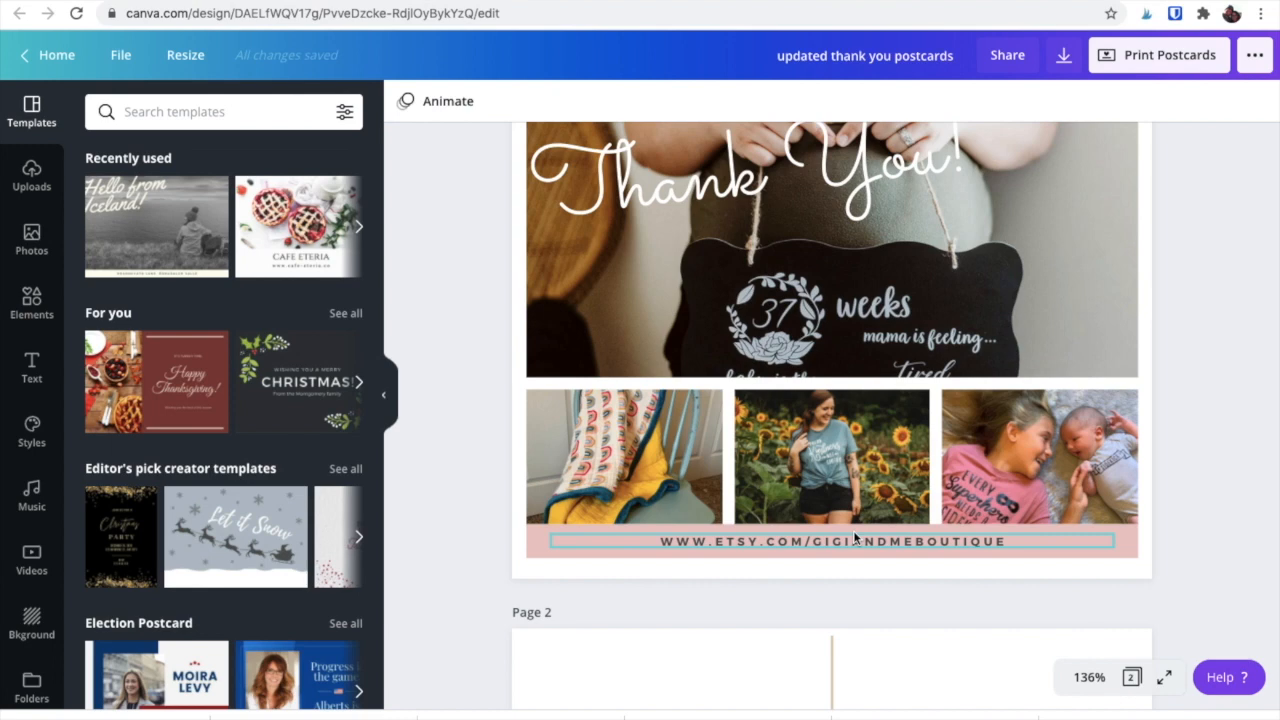
scroll("down", 3)
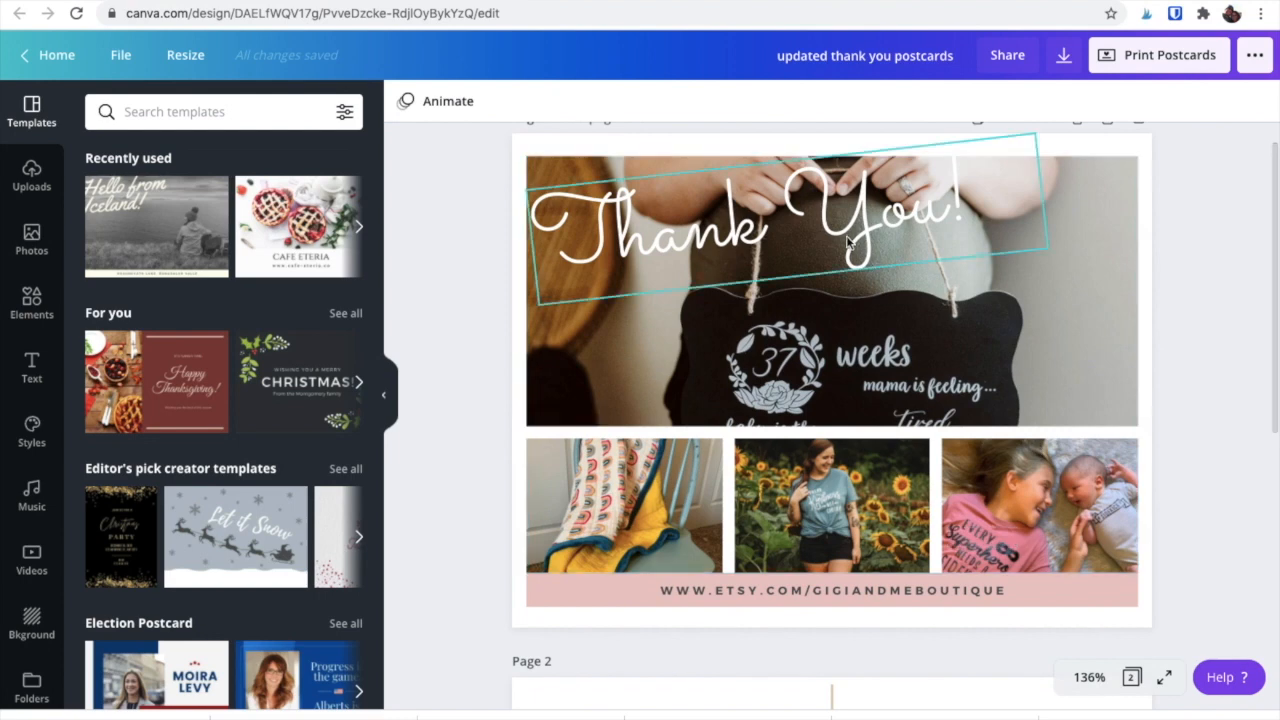
left_click(844, 240)
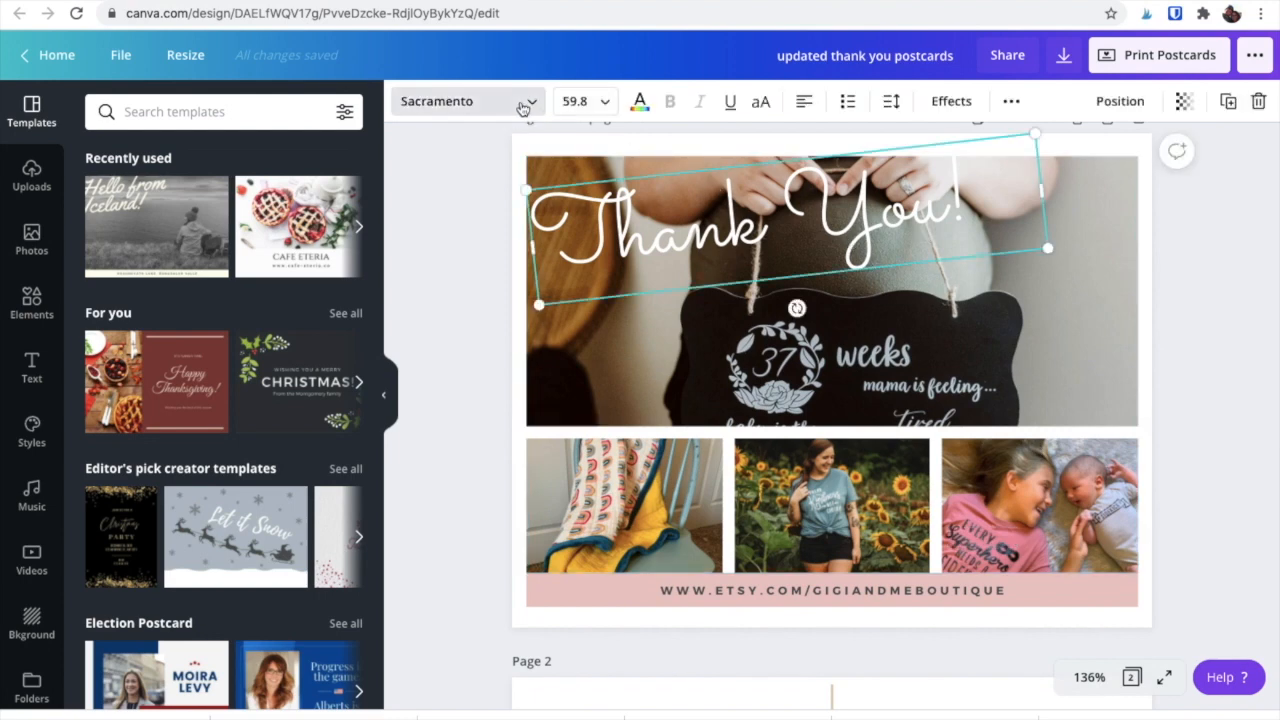
left_click(464, 100)
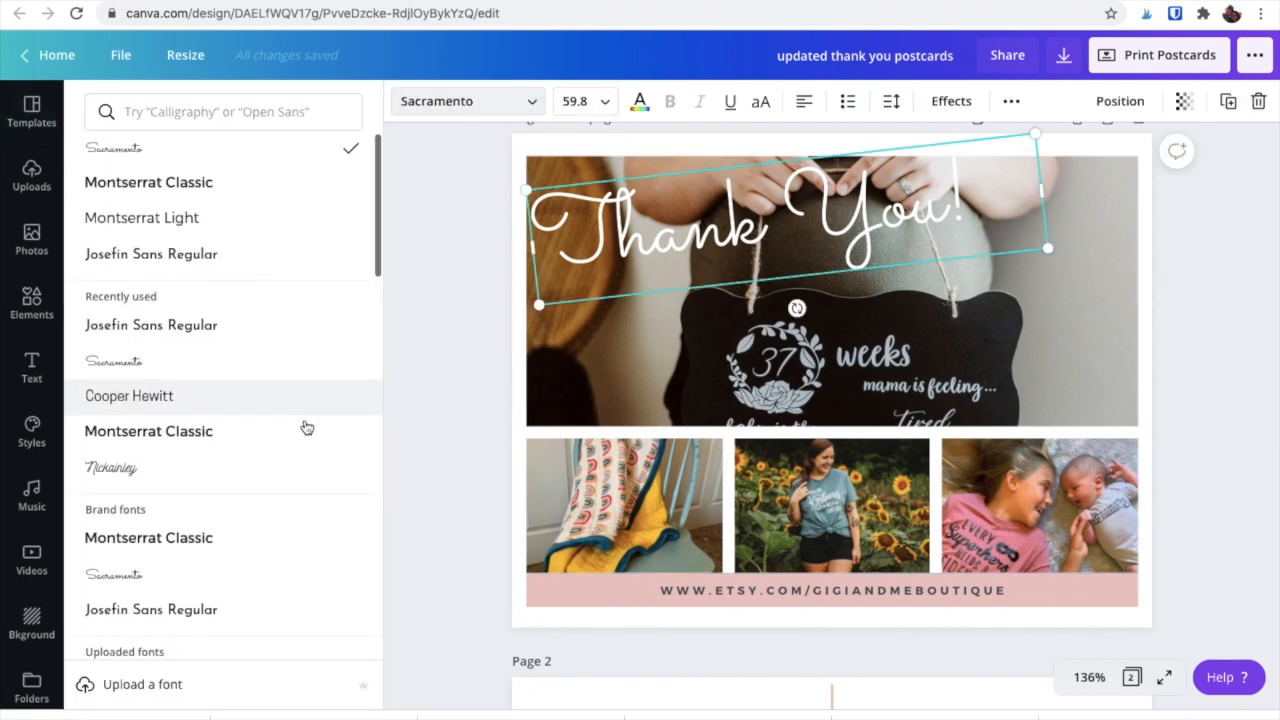
scroll("down", 3)
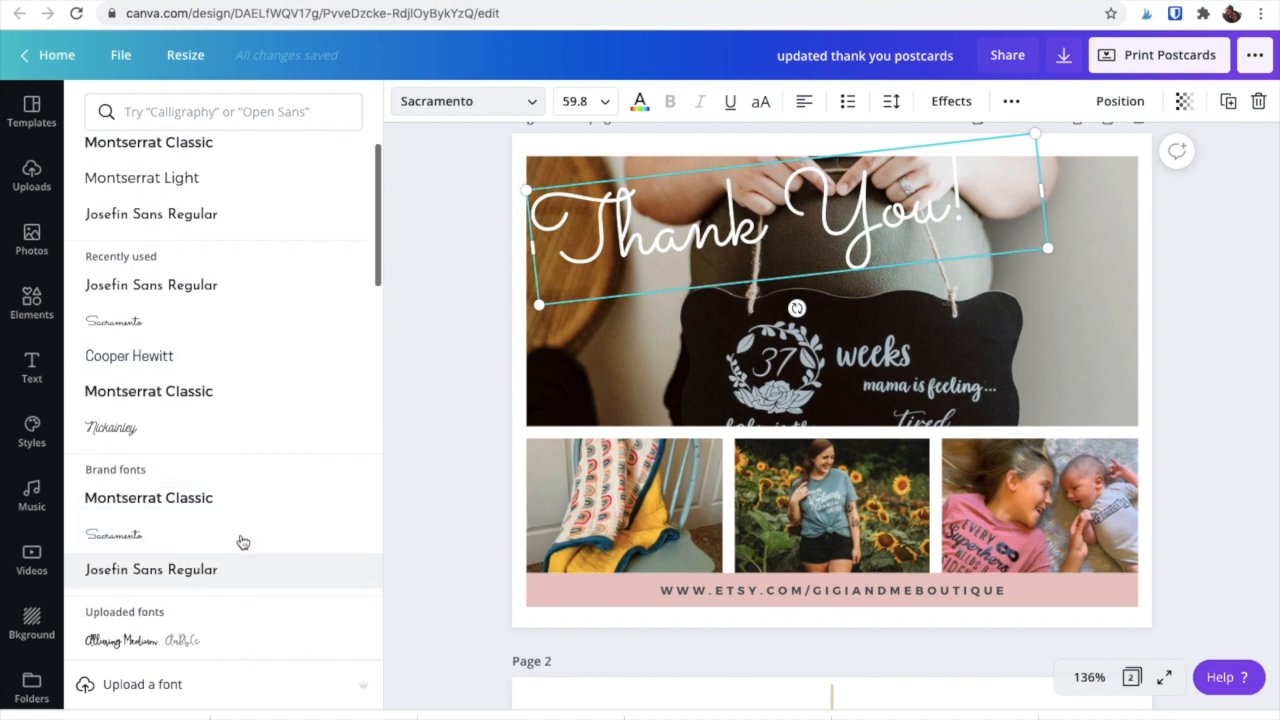
mouse_move(190, 560)
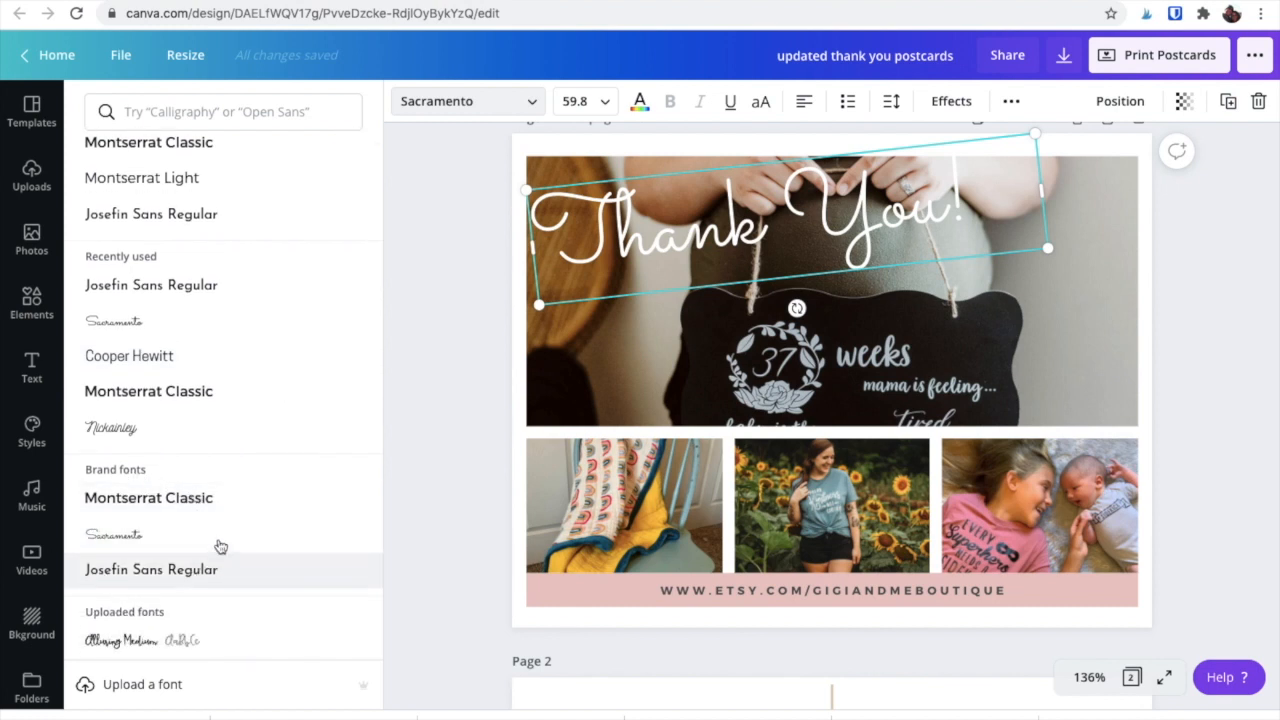
left_click(32, 110)
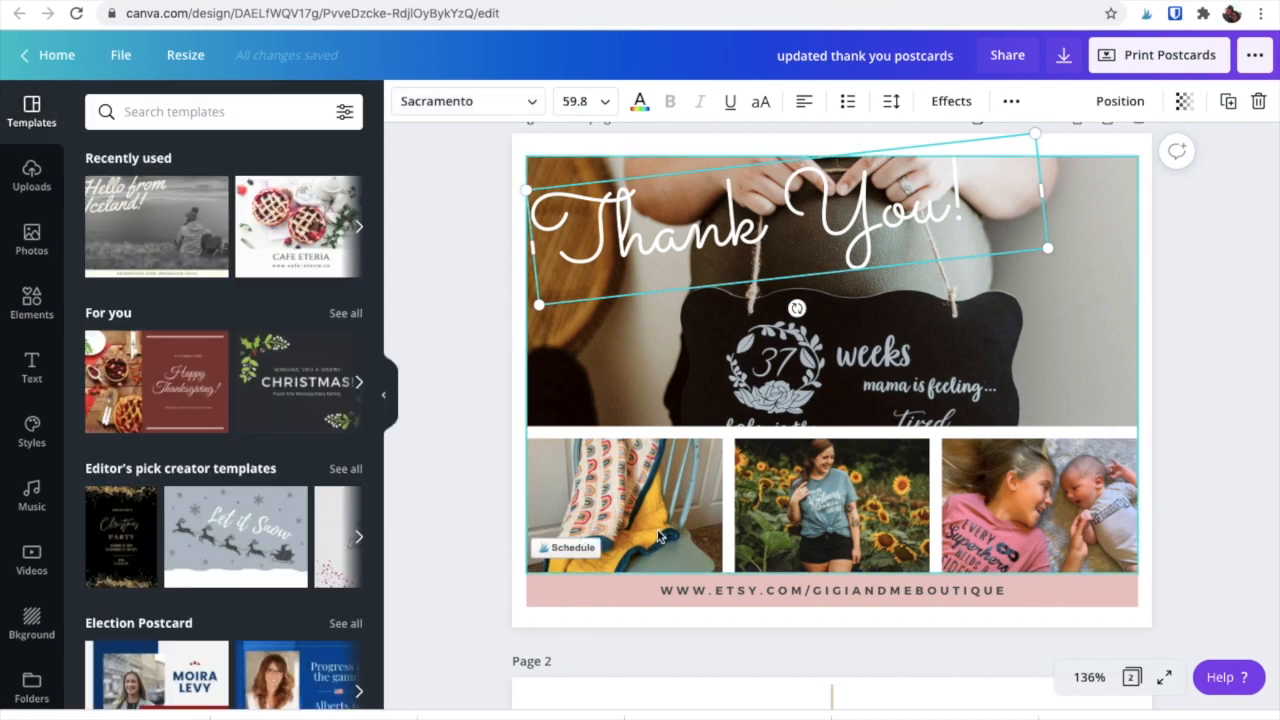
scroll("down", 3)
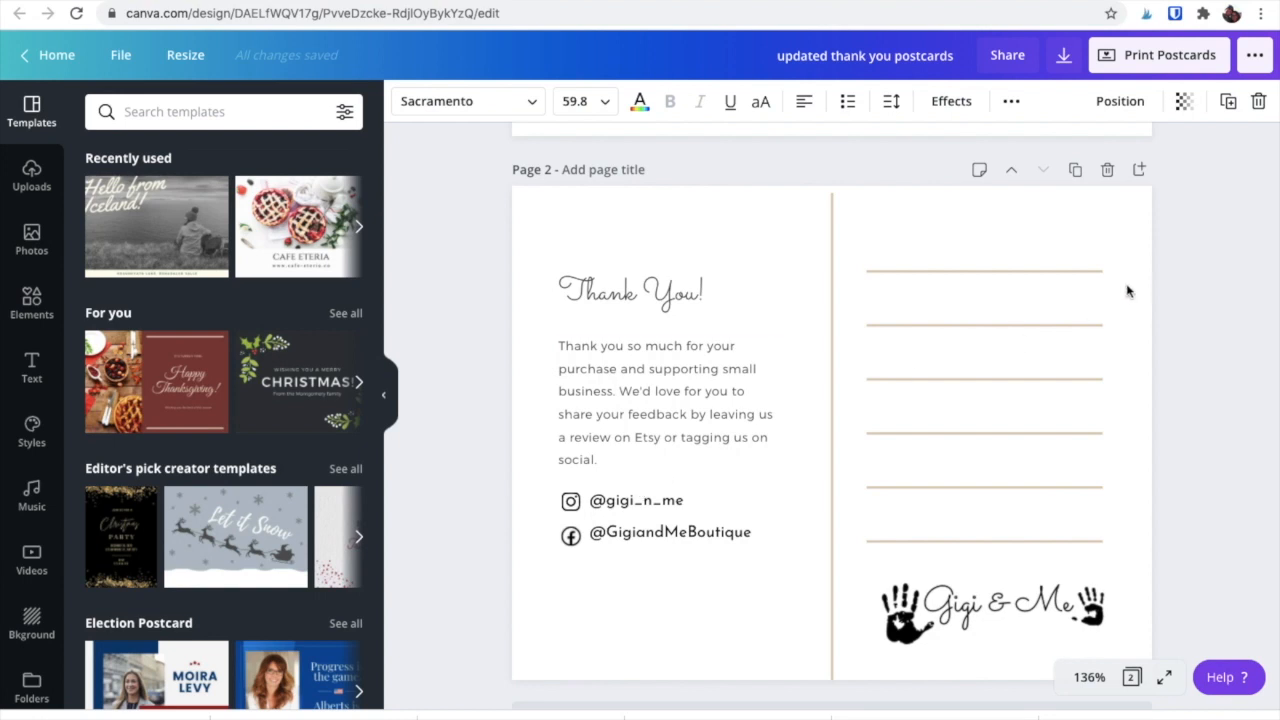
mouse_move(1136, 400)
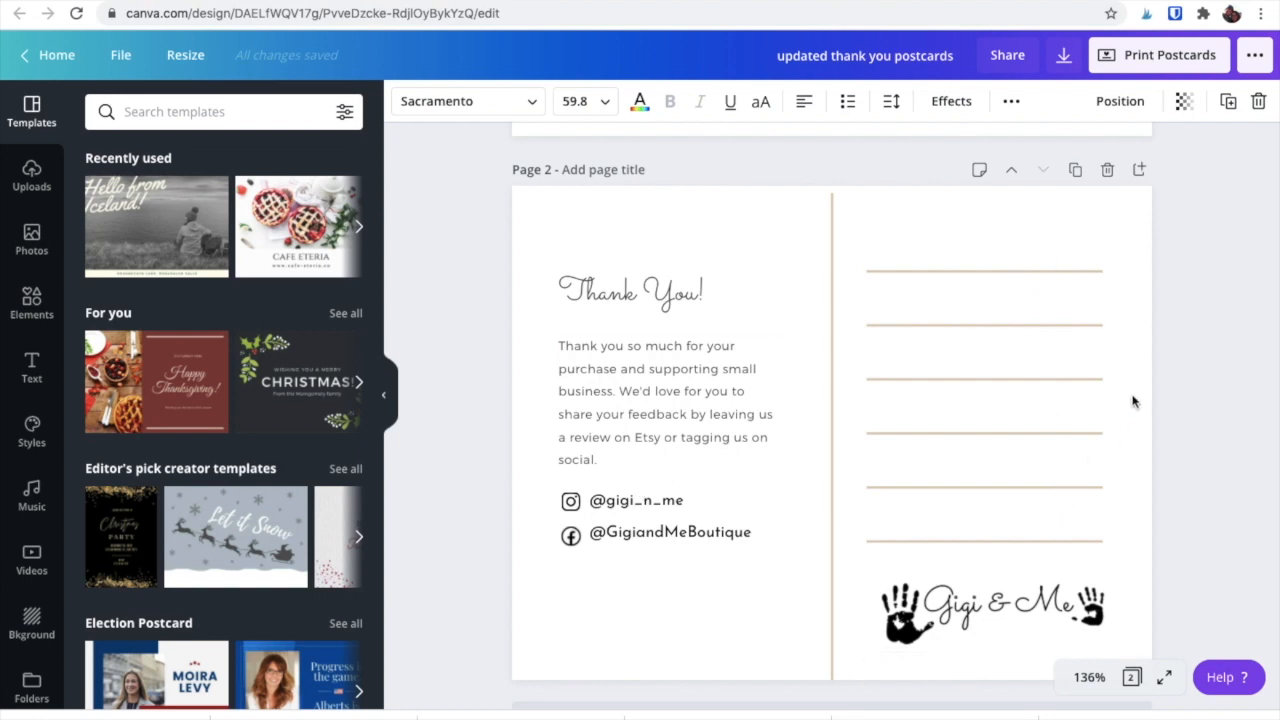
mouse_move(1192, 396)
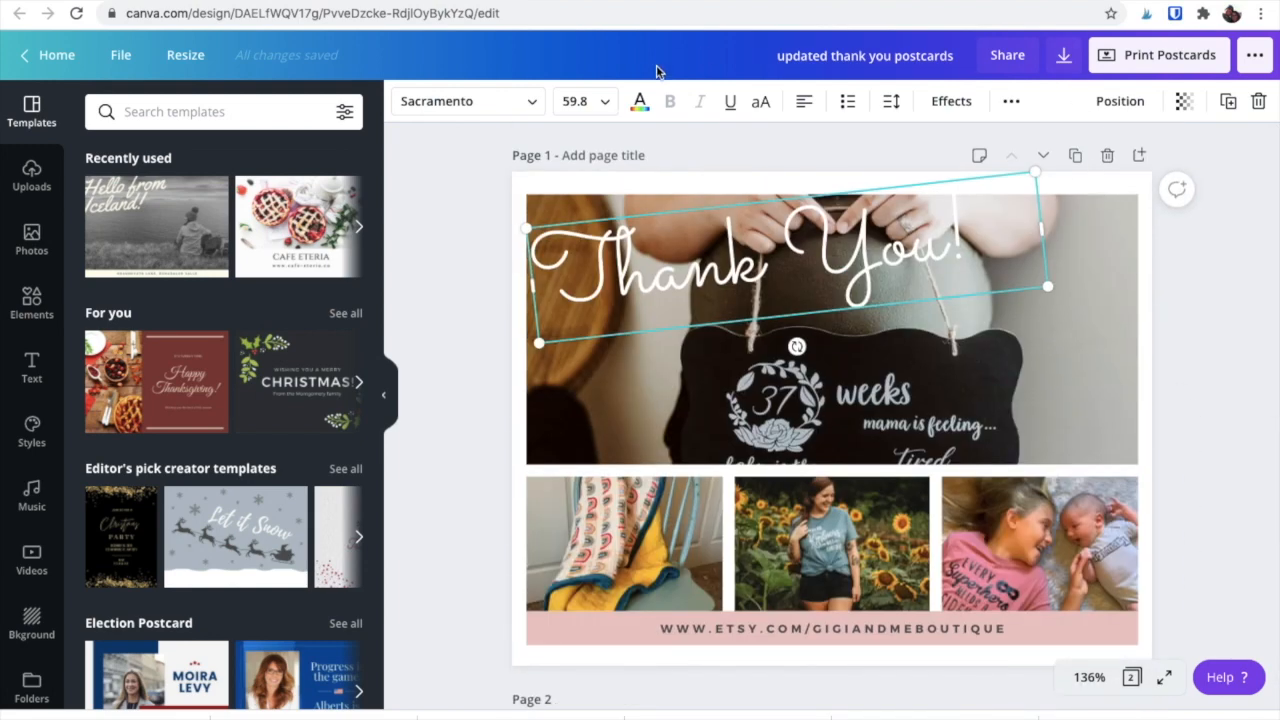
Step: Check the Resize custom size fields showing 5.5 by 4.25 inches
left_click(184, 56)
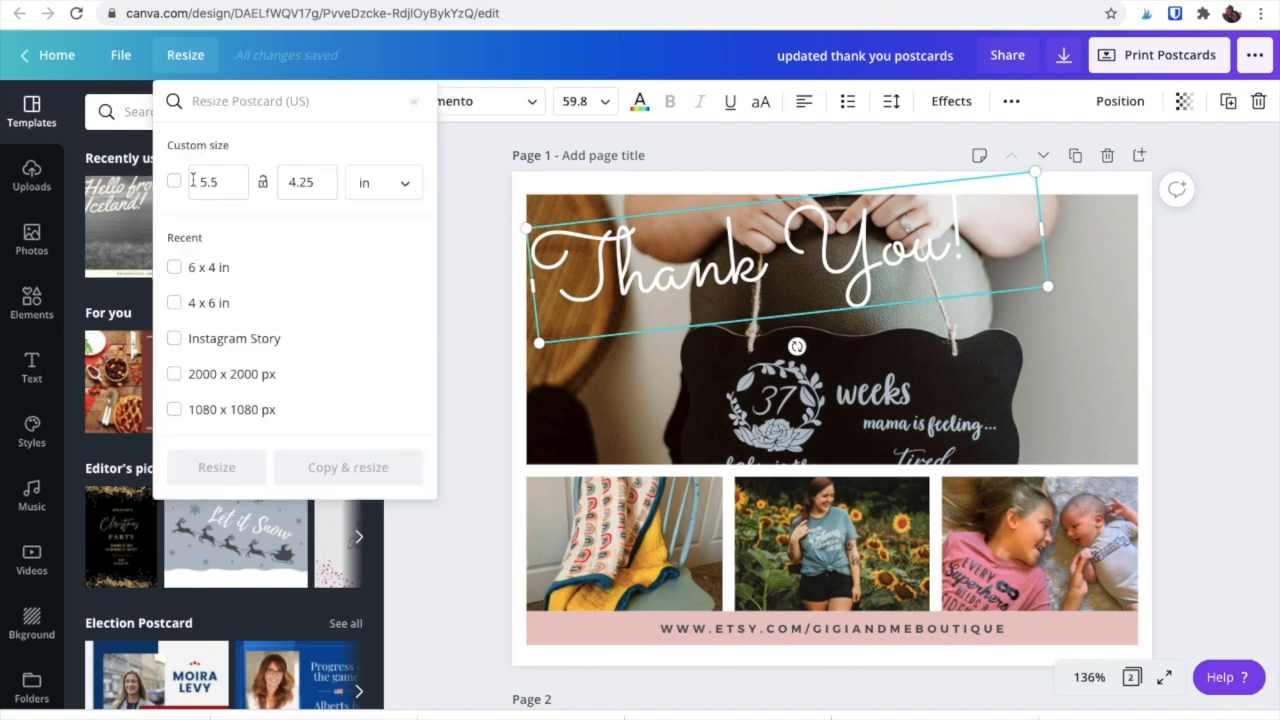
left_click(308, 182)
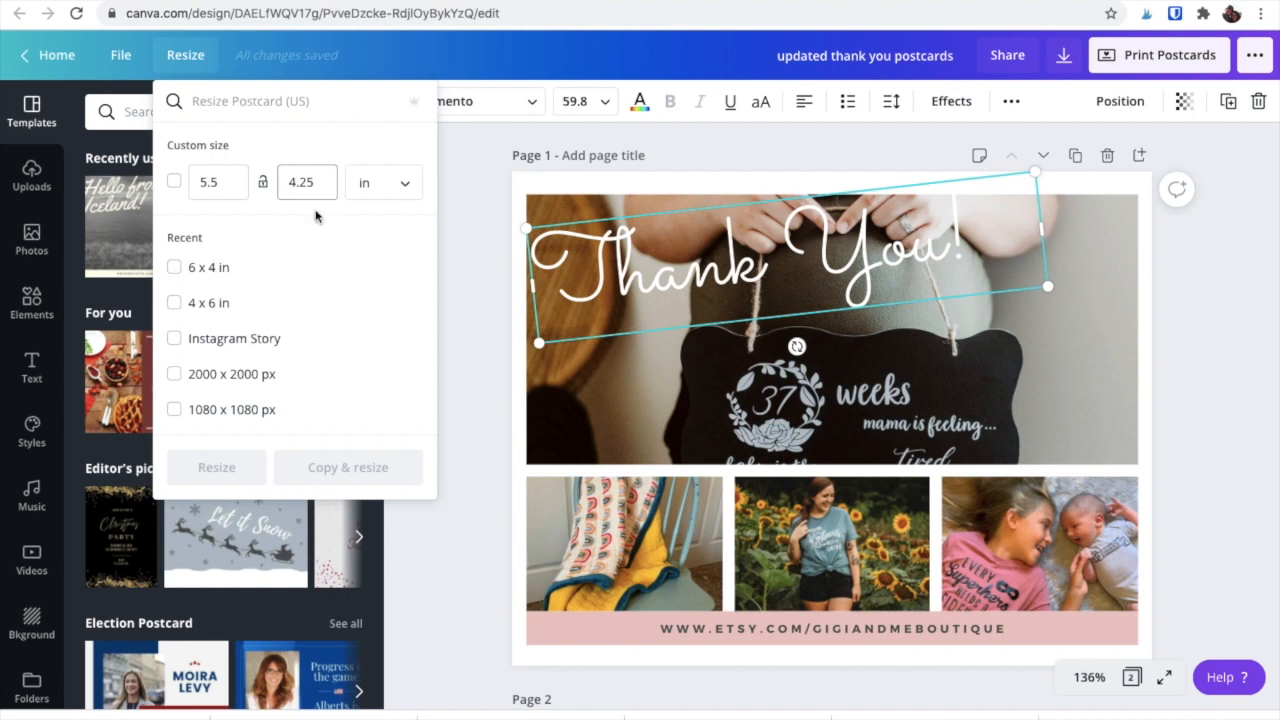
mouse_move(208, 304)
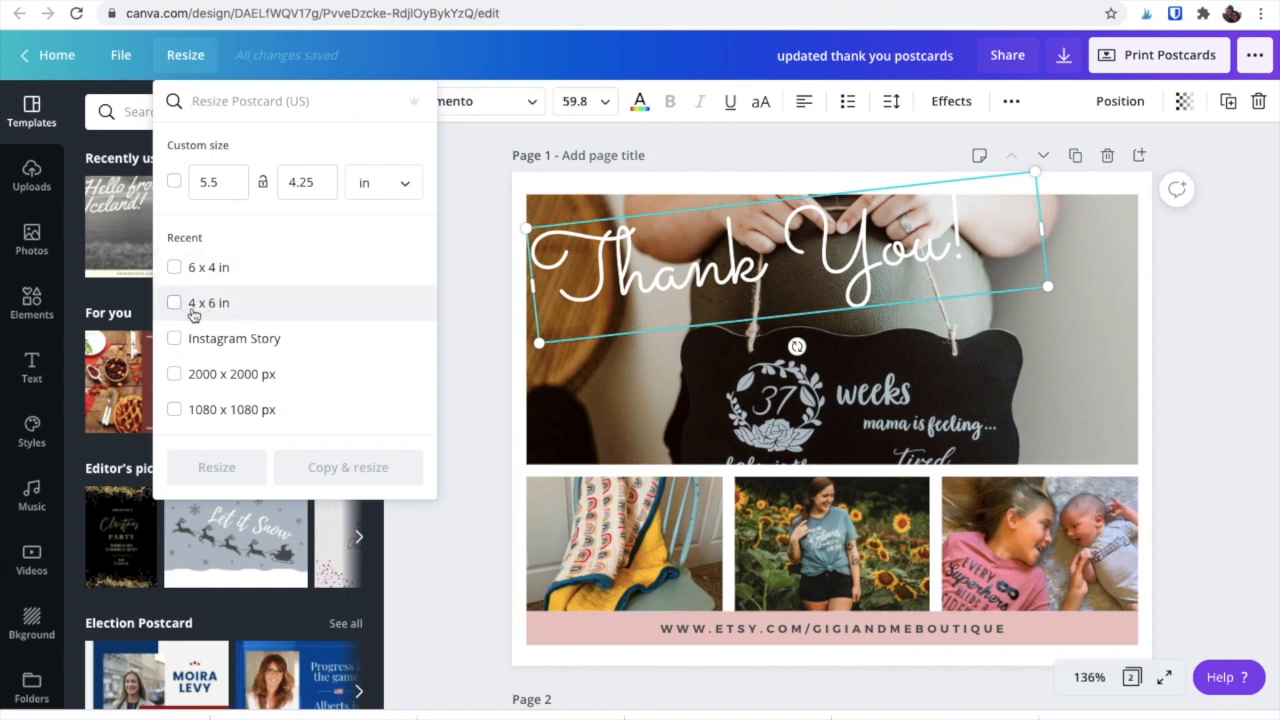
mouse_move(228, 316)
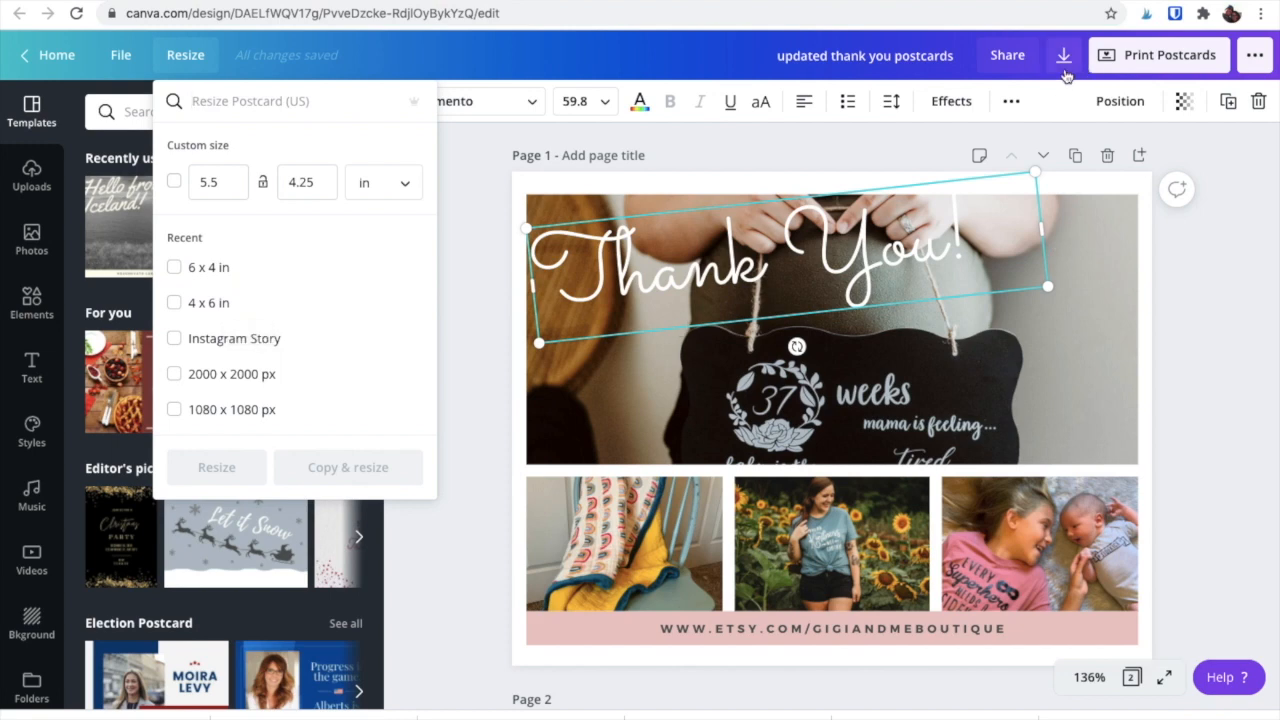
Step: Download all 2 pages as a PDF Print file
left_click(1064, 56)
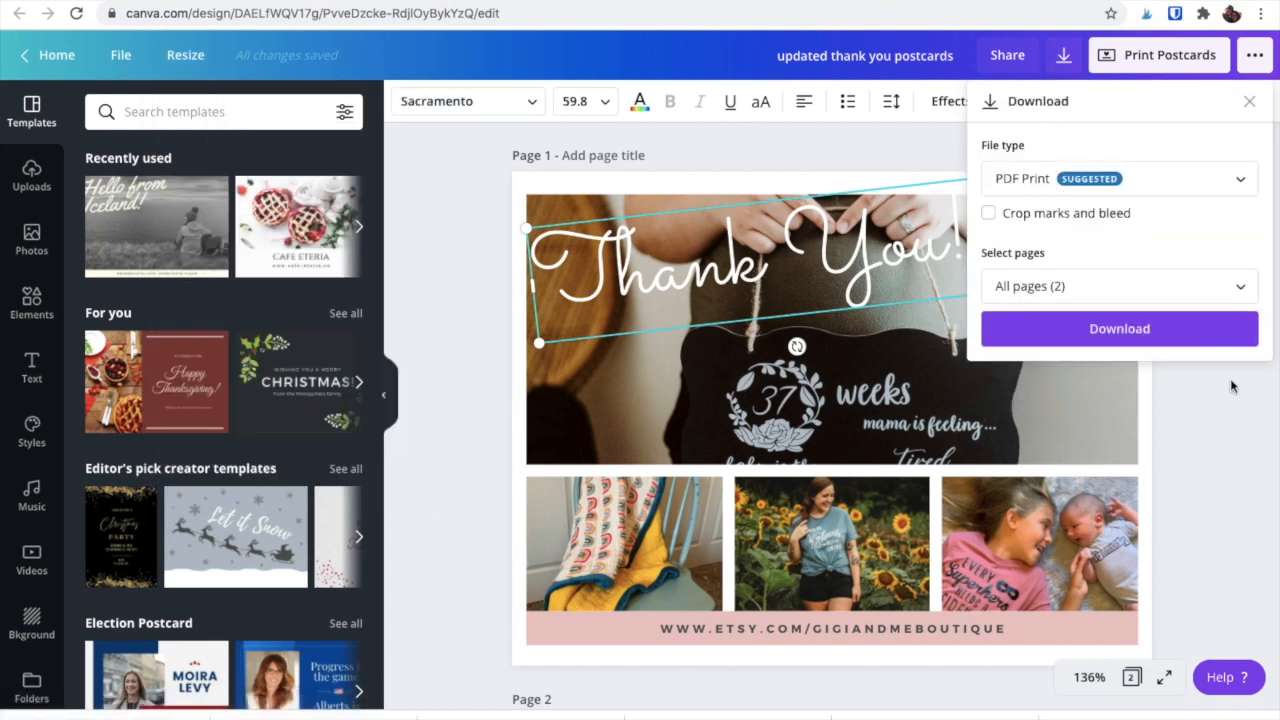
left_click(1248, 100)
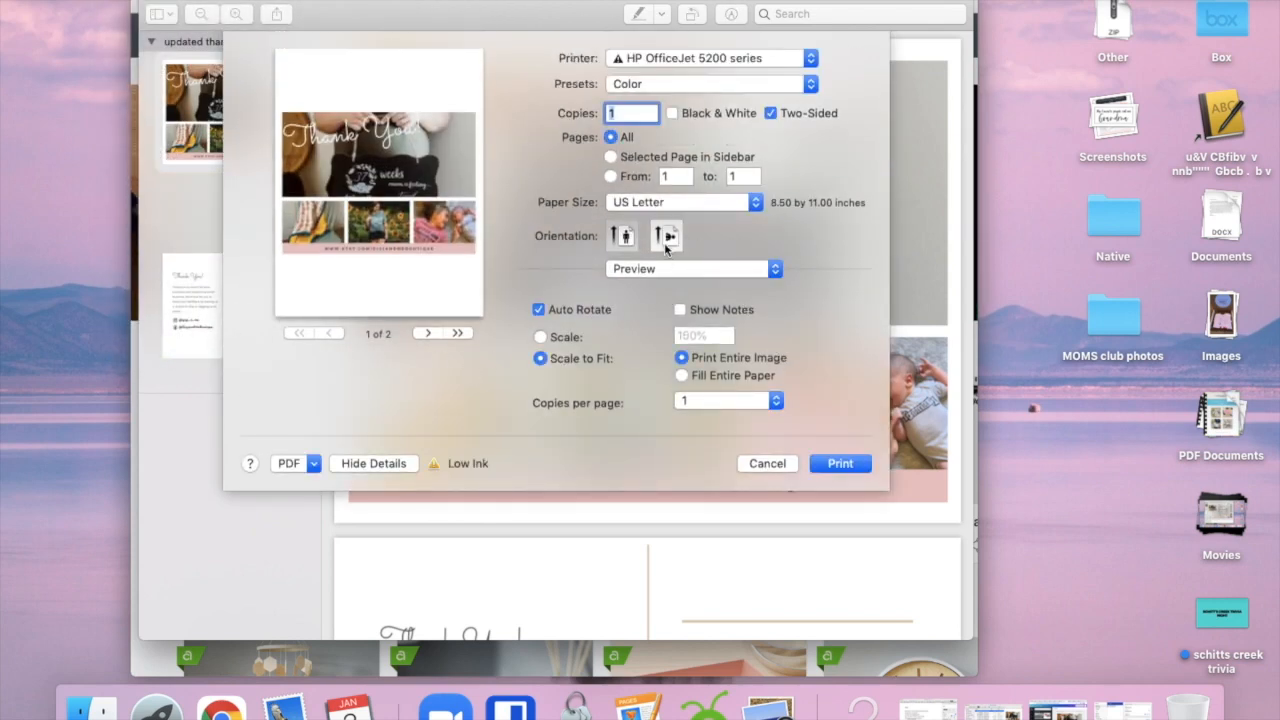
Step: Set printing to landscape with 4 copies per page
left_click(664, 236)
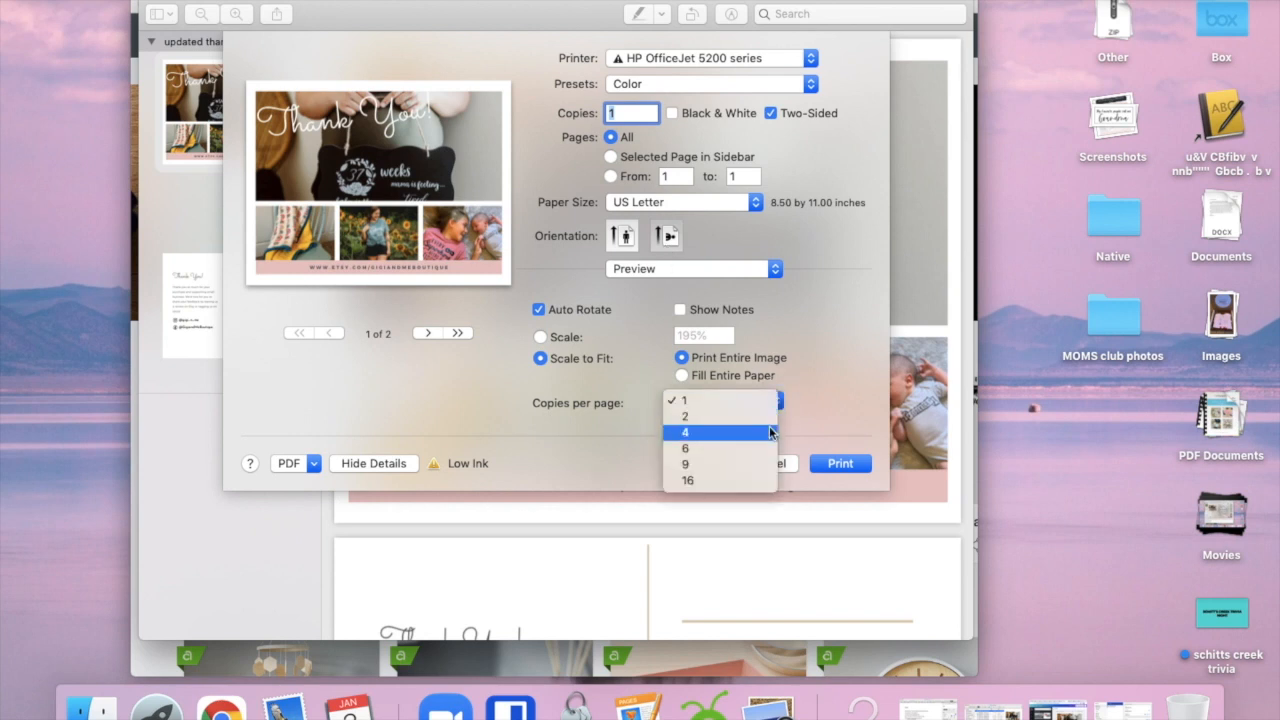
left_click(684, 432)
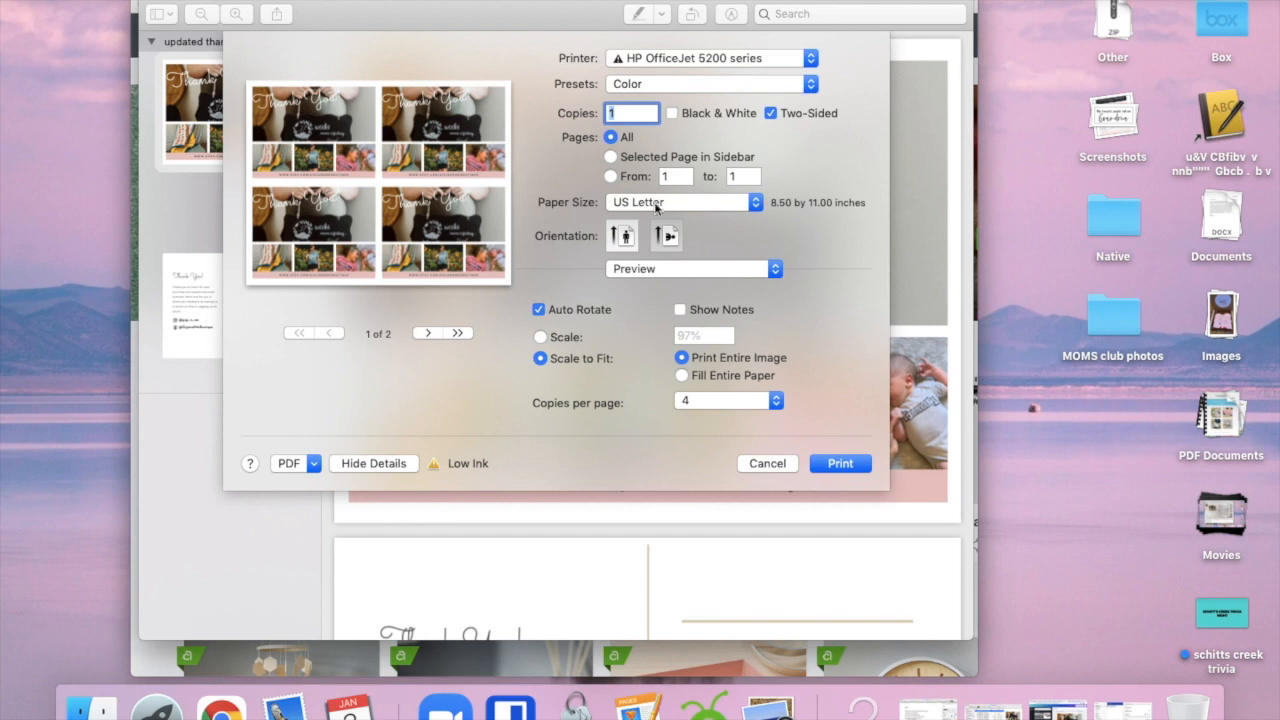
mouse_move(676, 274)
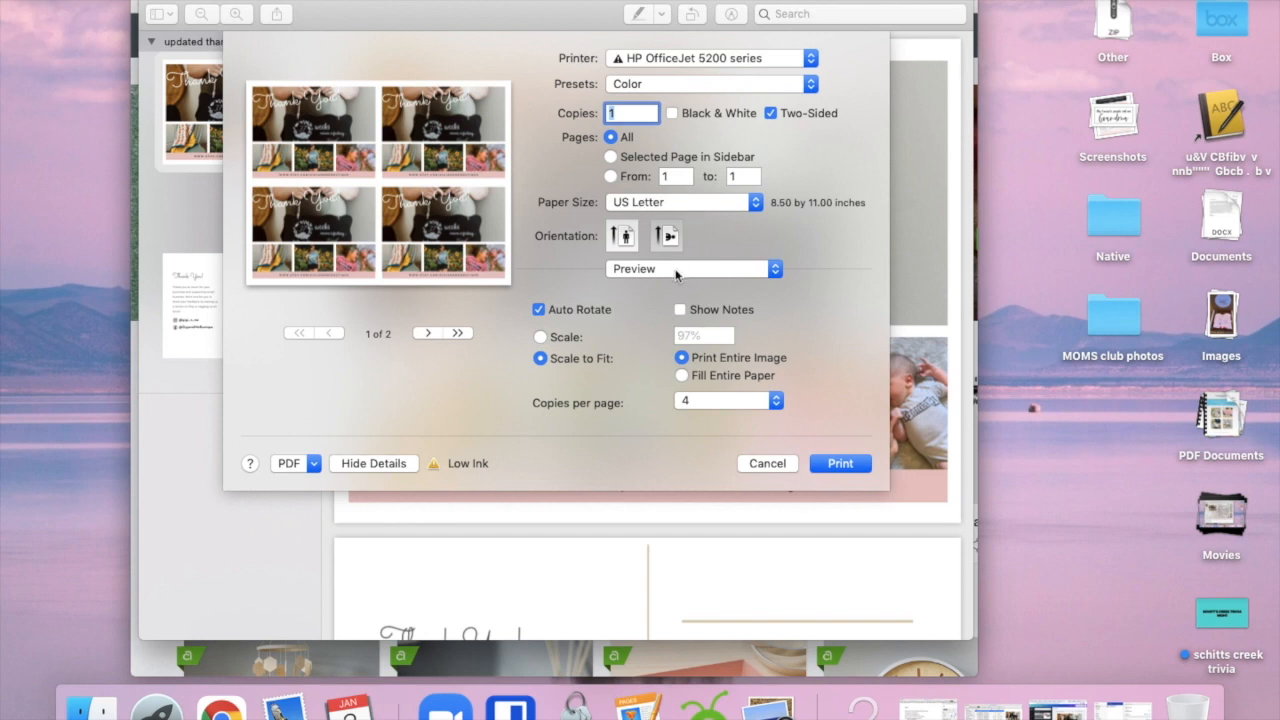
Step: In Layout settings, set Two-Sided printing to Short-Edge binding
left_click(688, 268)
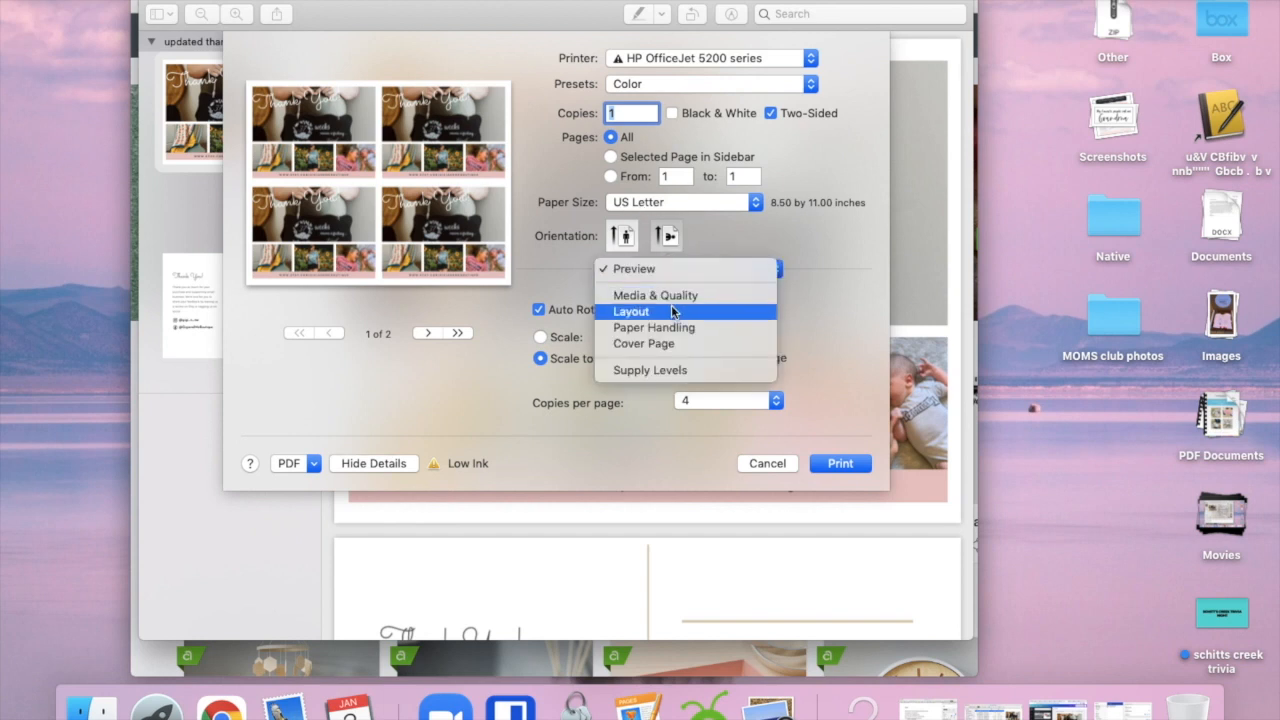
left_click(632, 312)
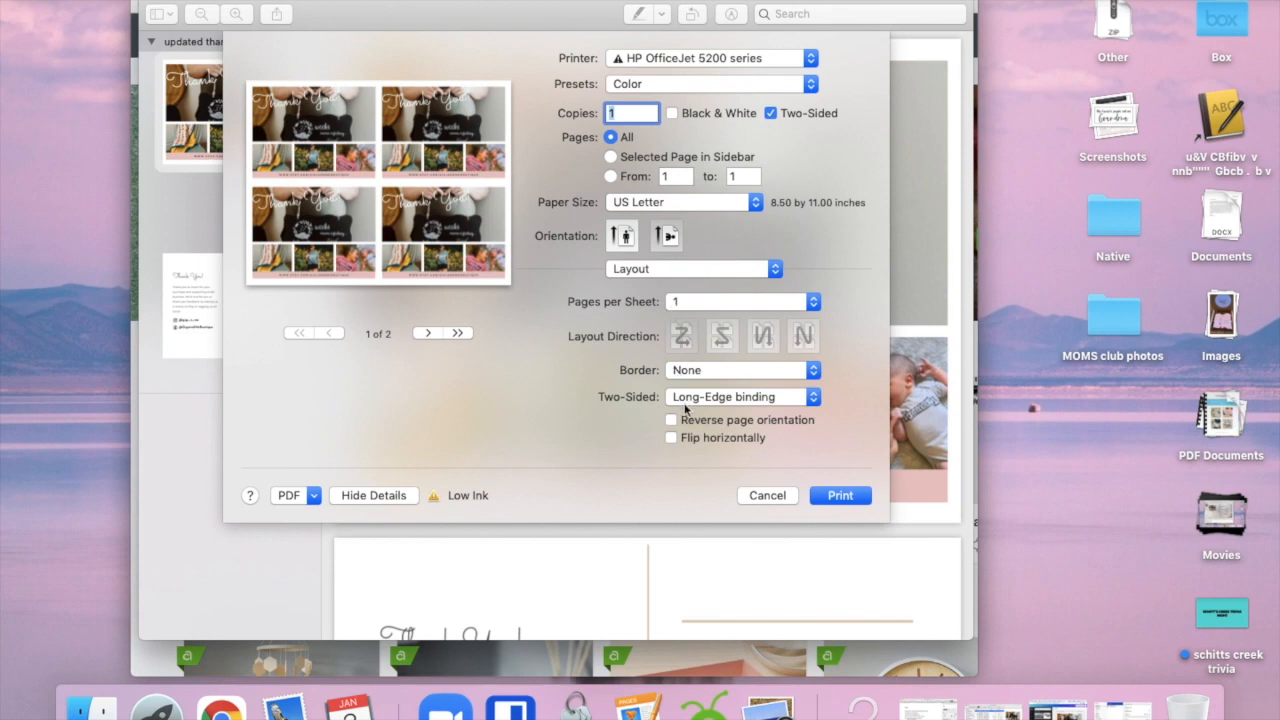
left_click(740, 396)
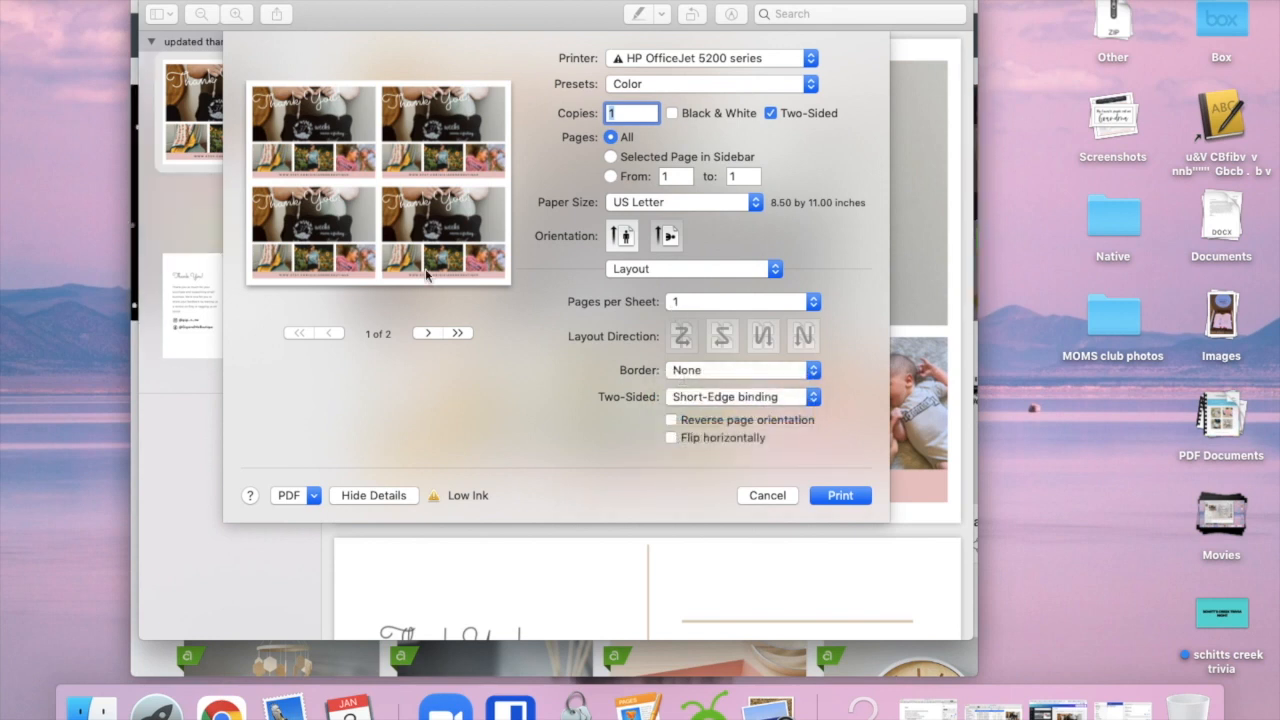
mouse_move(622, 228)
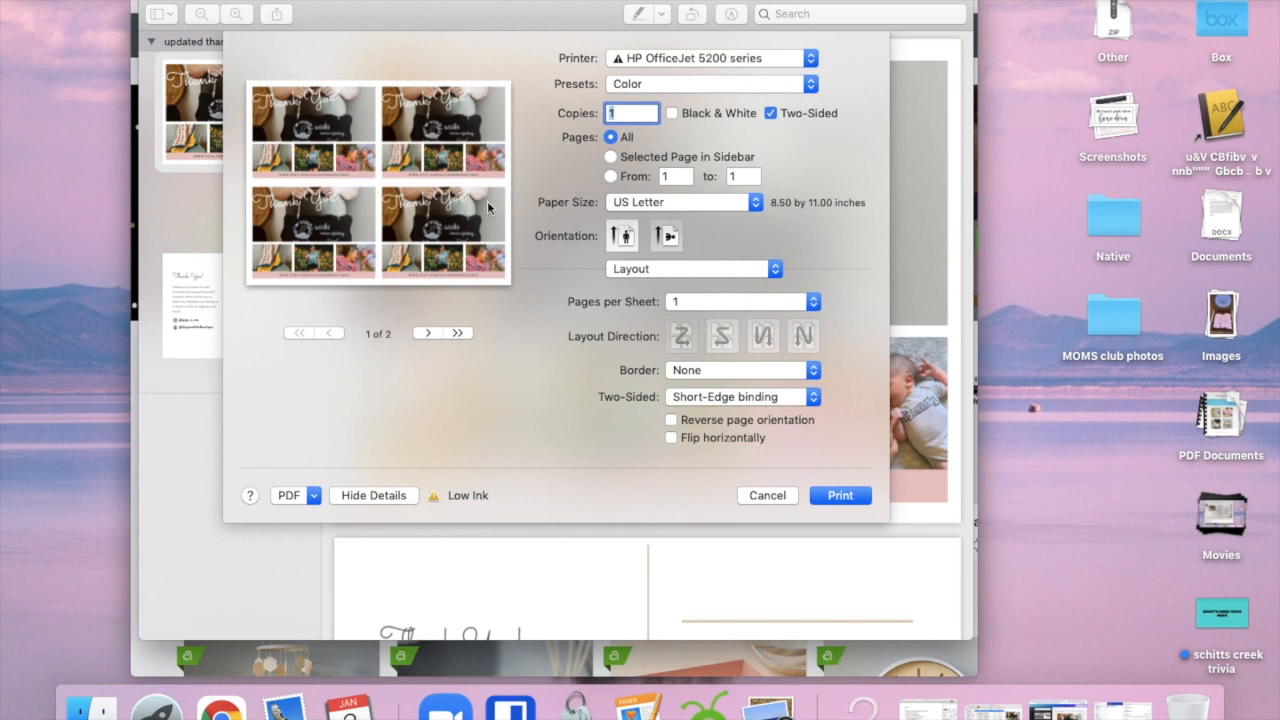
mouse_move(700, 390)
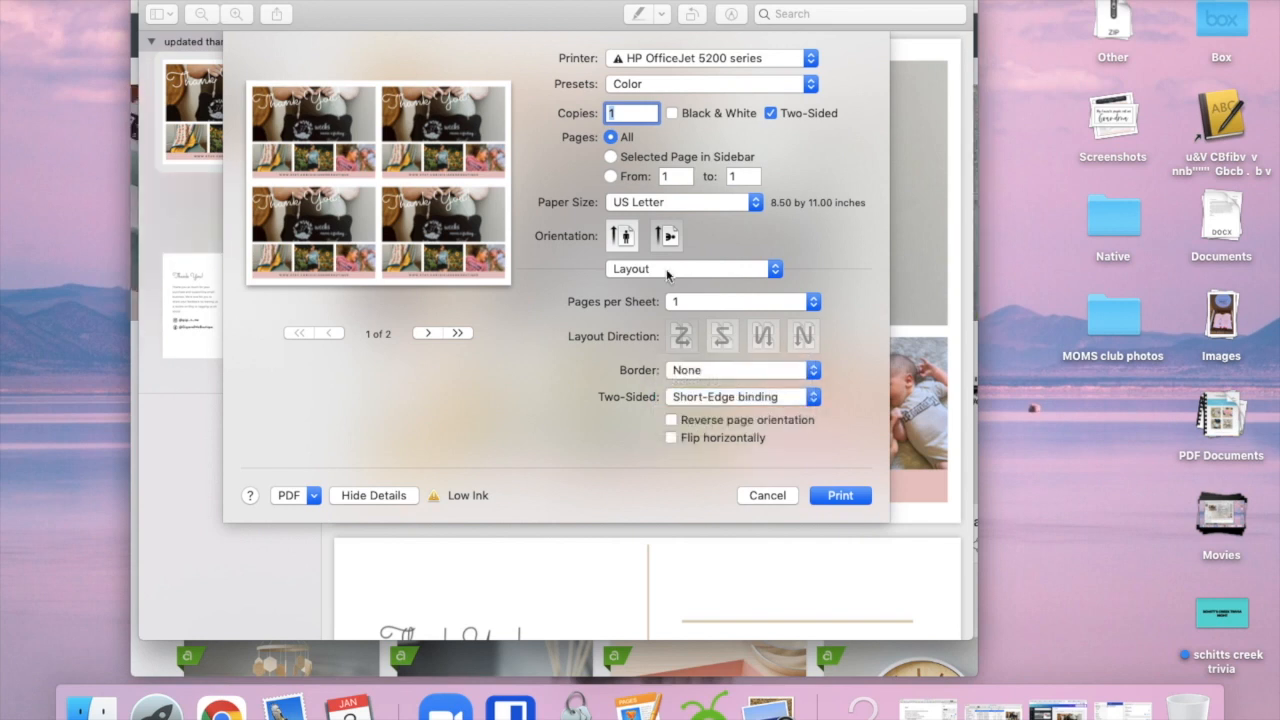
Step: Switch the print dialog to Media & Quality, showing automatic paper type and normal quality
left_click(692, 268)
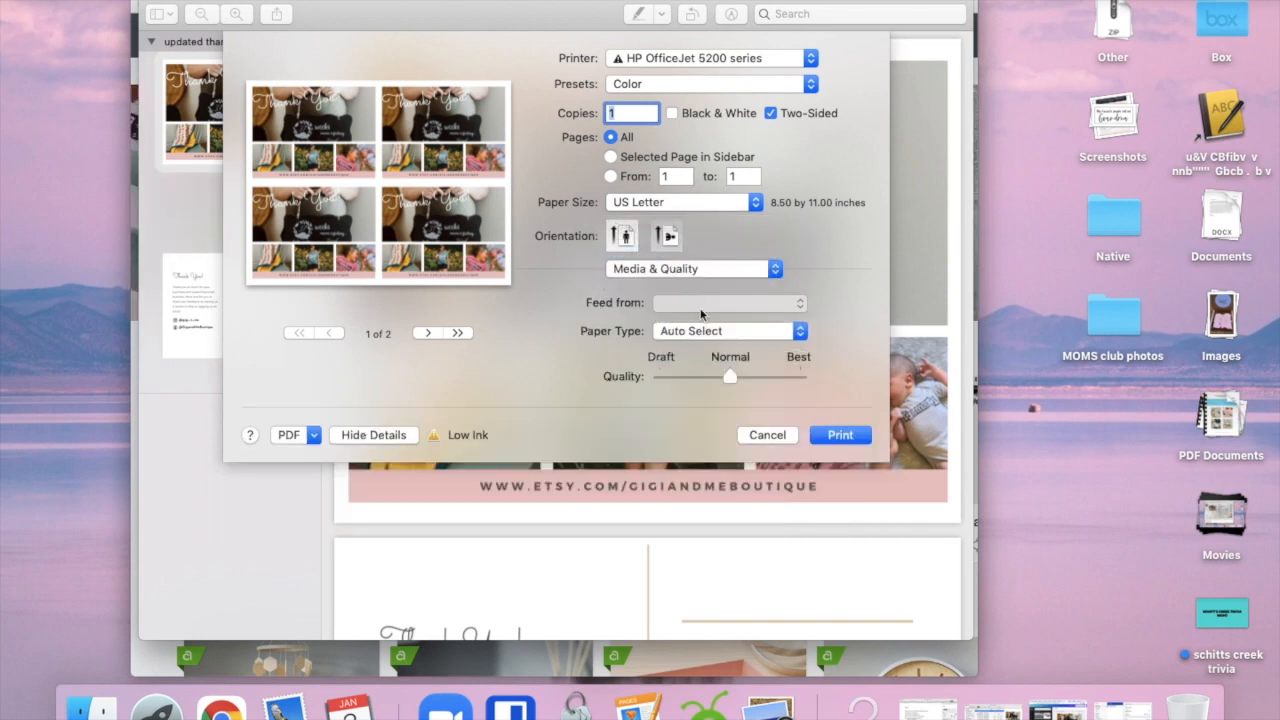
mouse_move(812, 376)
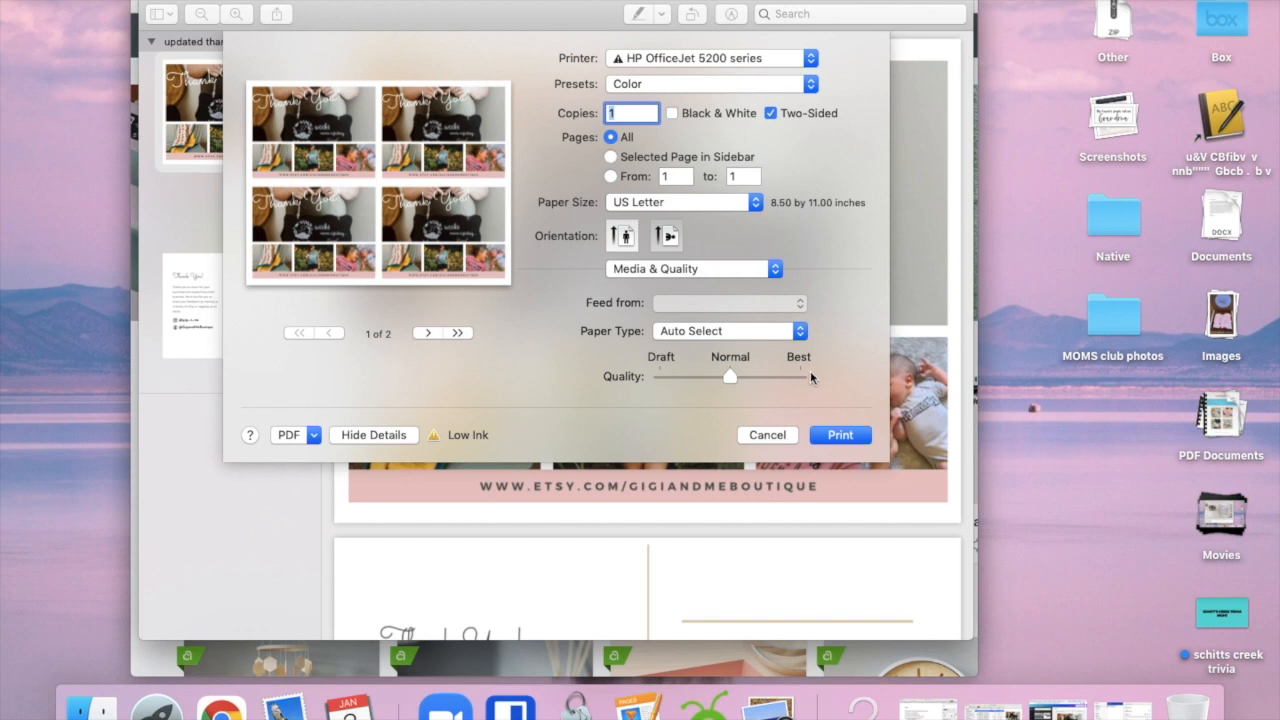
mouse_move(808, 378)
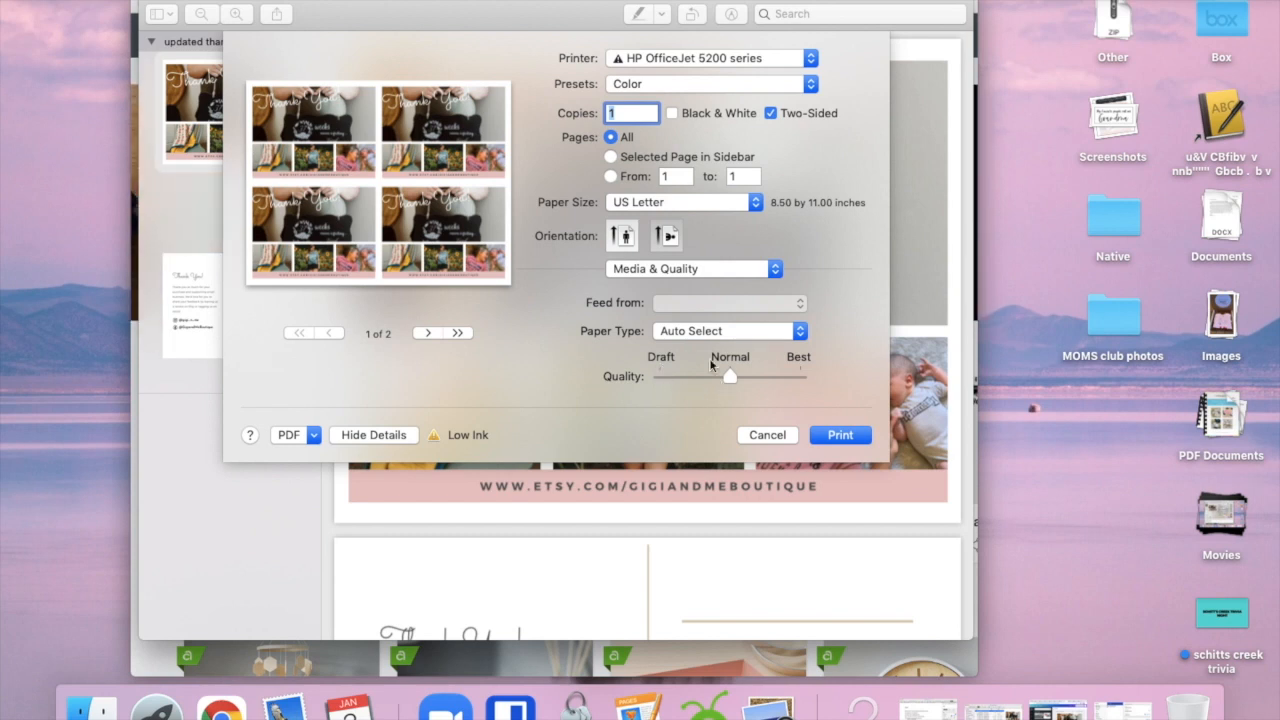
mouse_move(694, 388)
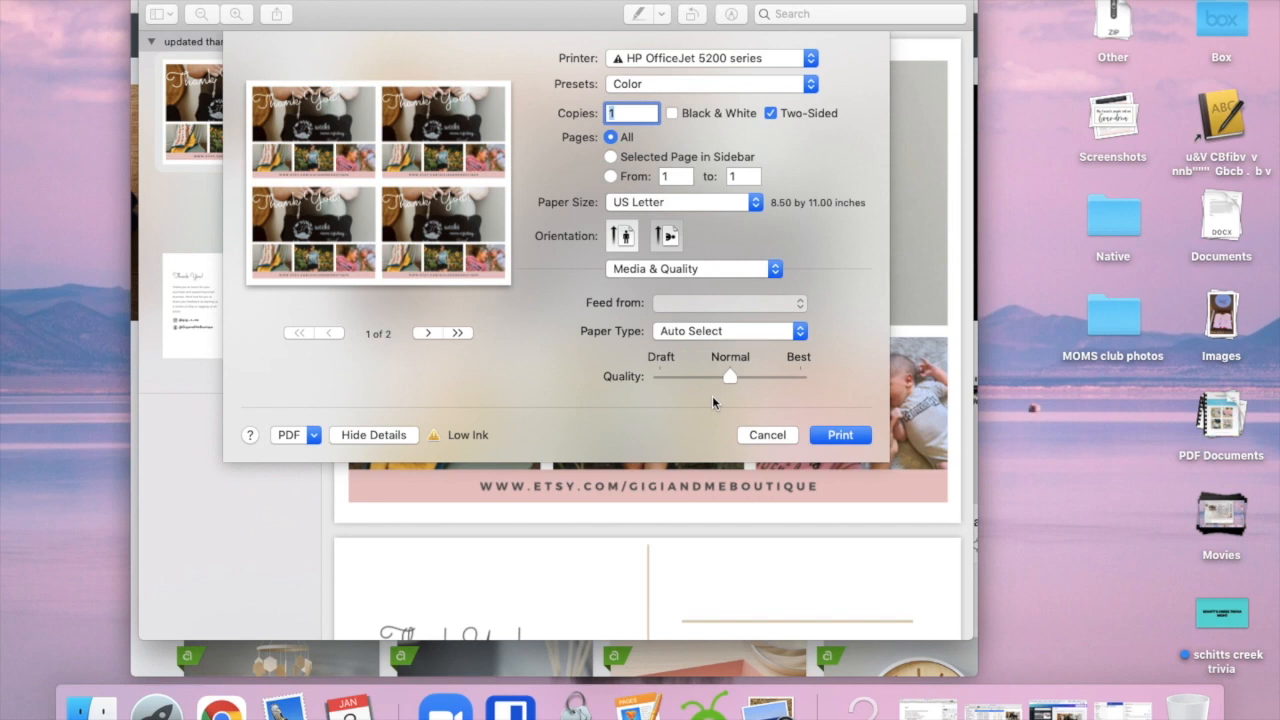
mouse_move(788, 410)
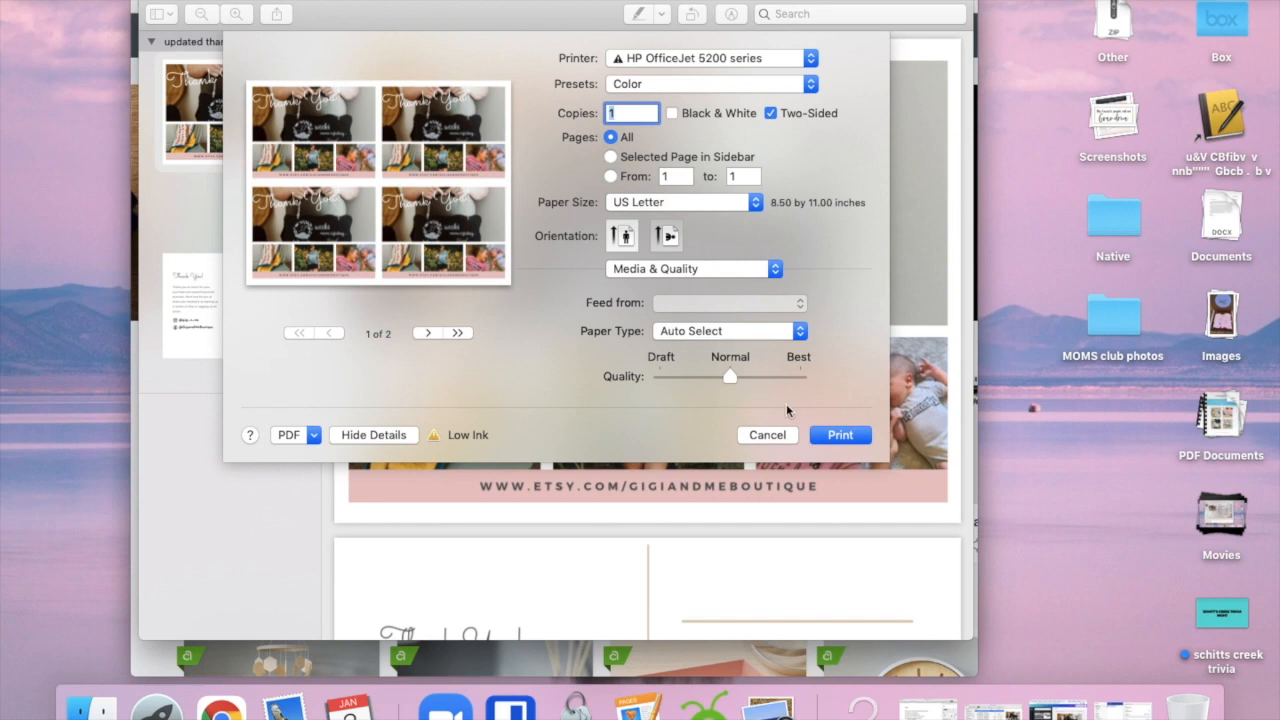